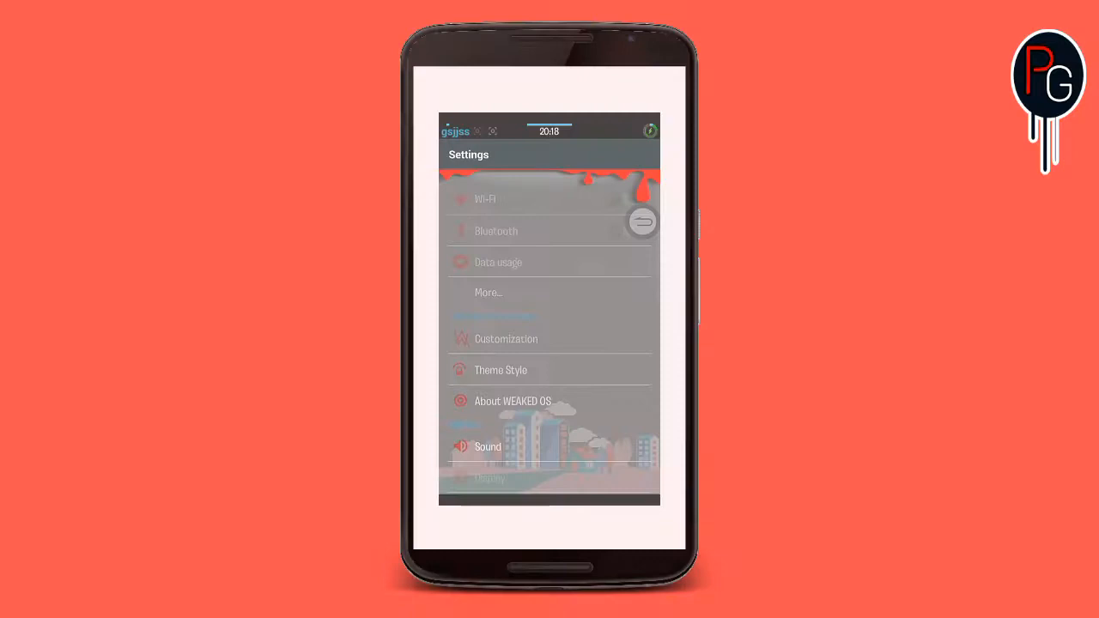
Step: Switch the Settings theme style from transparent to Light theme
click(502, 369)
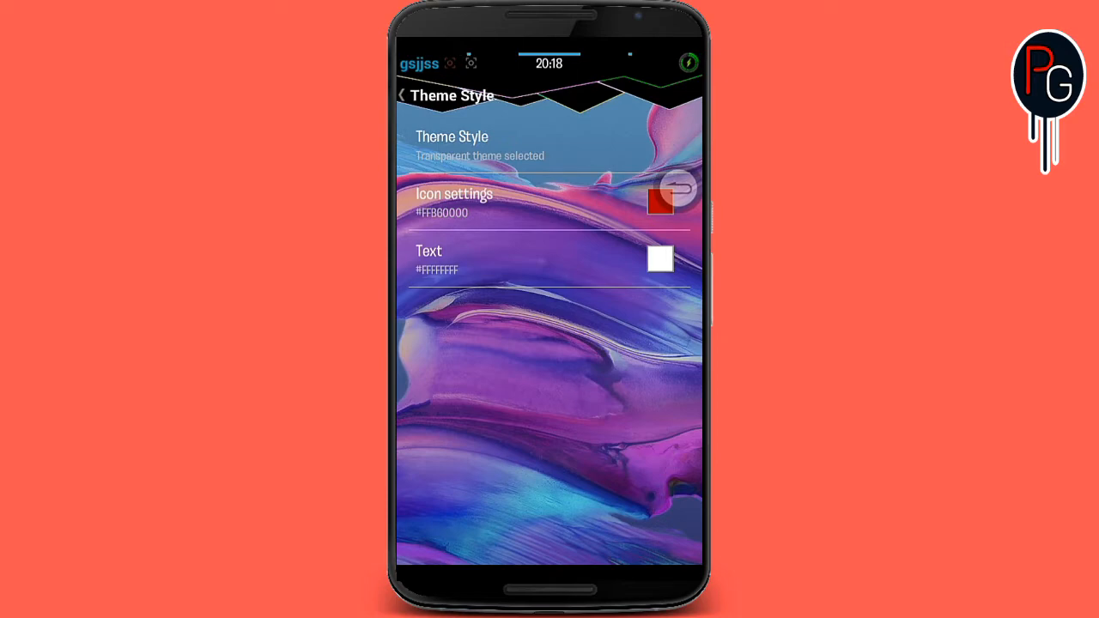
click(400, 95)
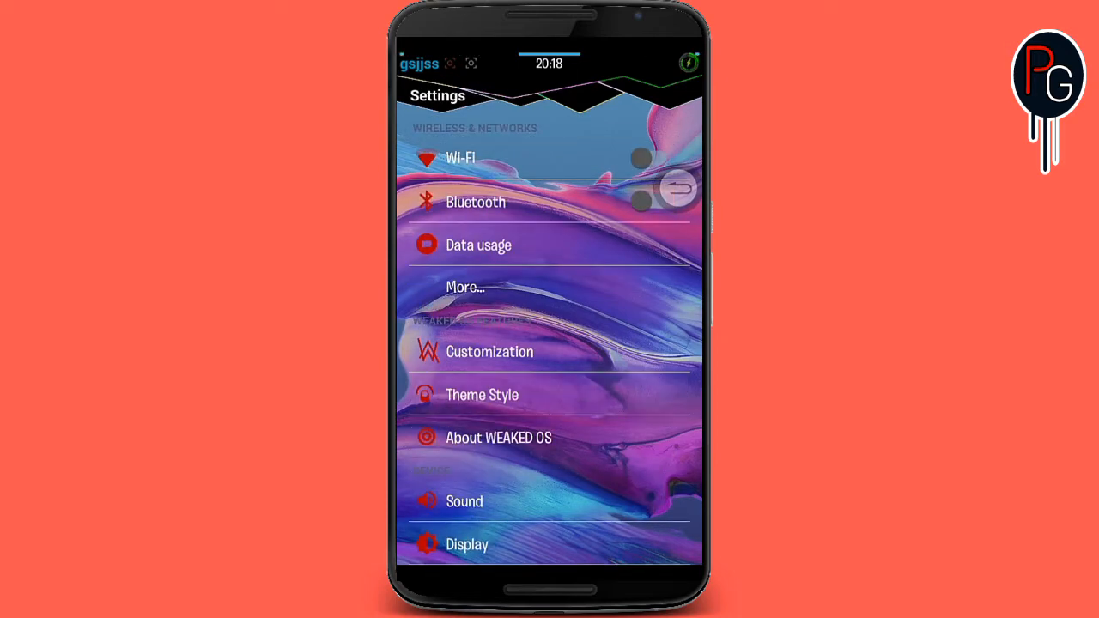
click(480, 393)
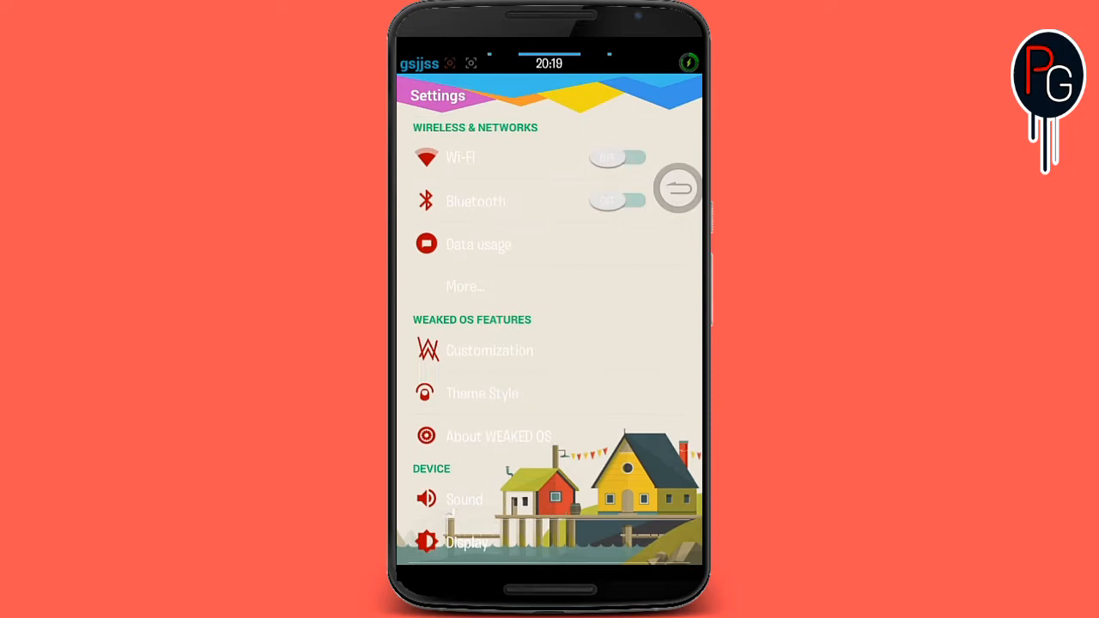
Step: Revisit the Theme Style options to check the light colours, then return home
scroll(down, 3)
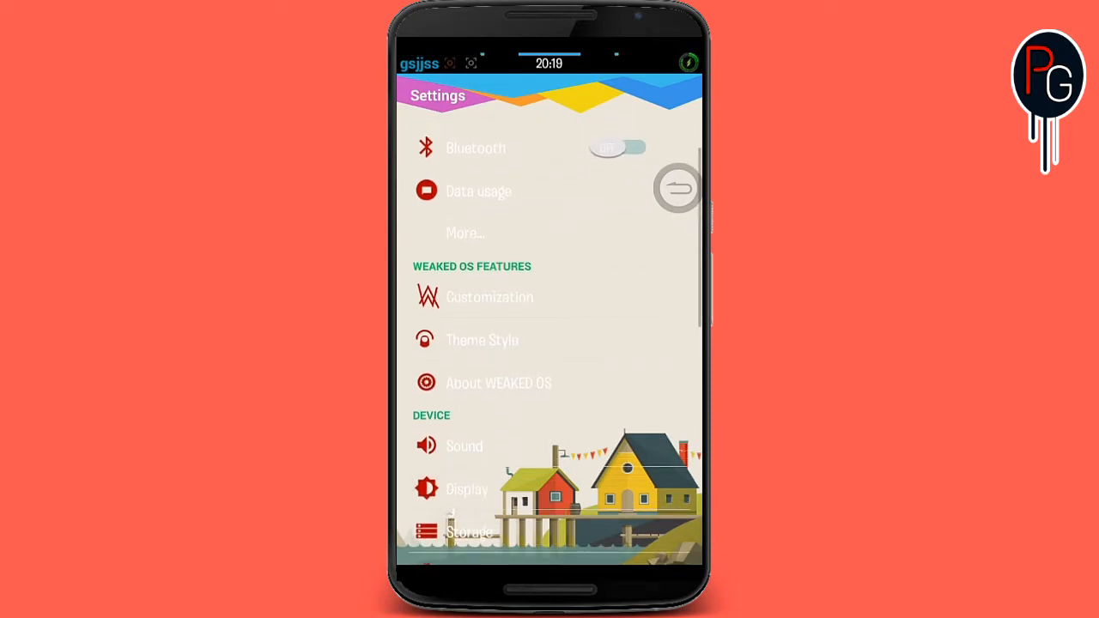
click(481, 340)
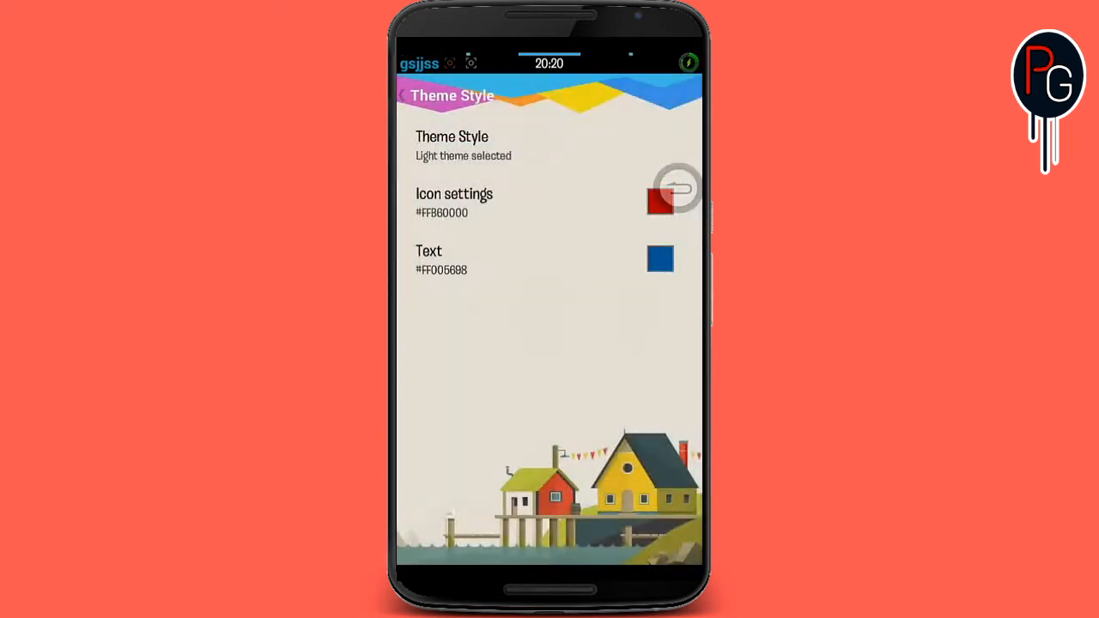
click(401, 96)
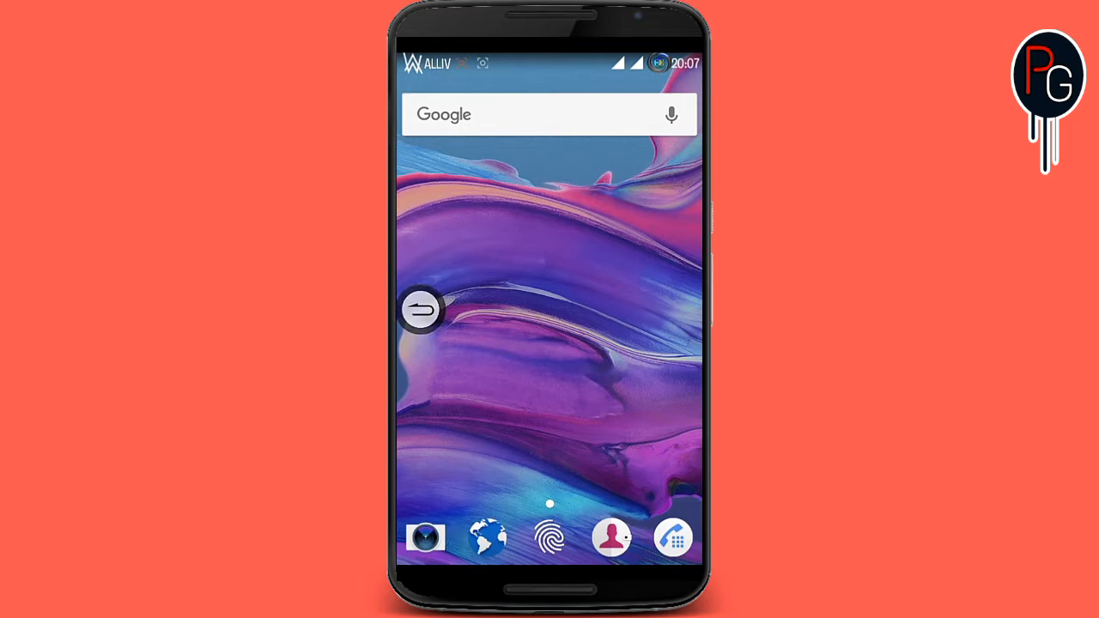
Step: Browse through the installed apps in the app drawer
click(421, 310)
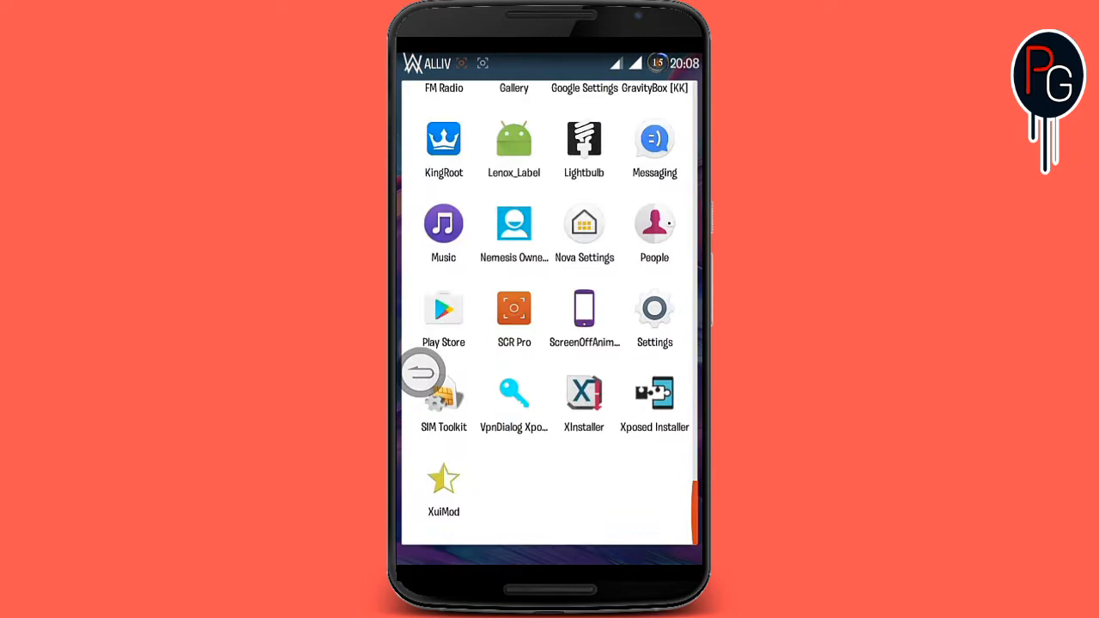
scroll(down, 3)
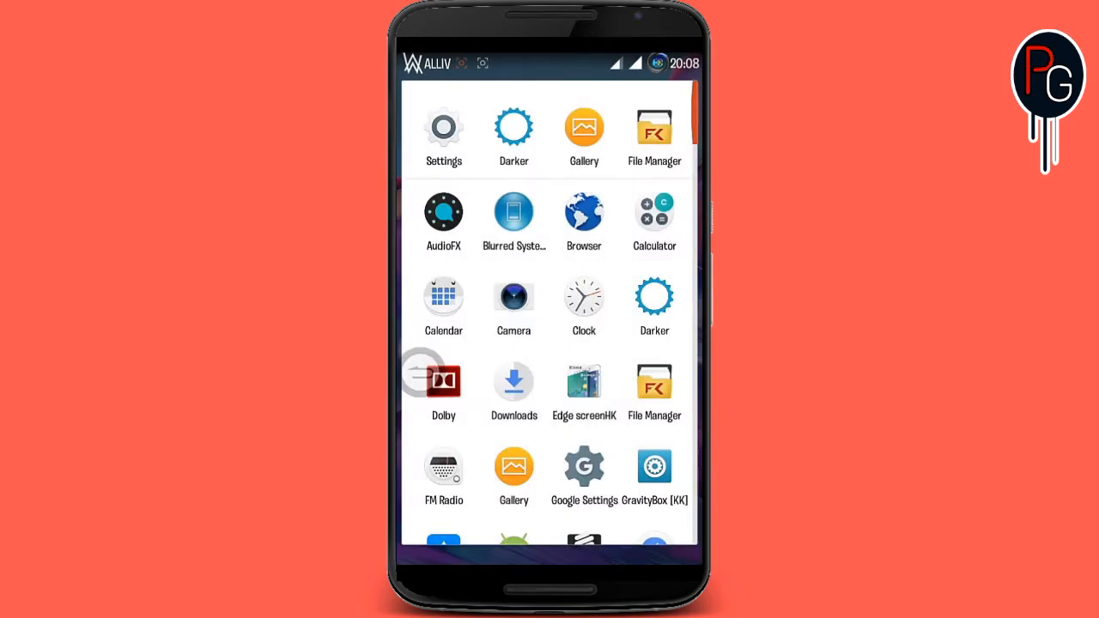
scroll(down, 3)
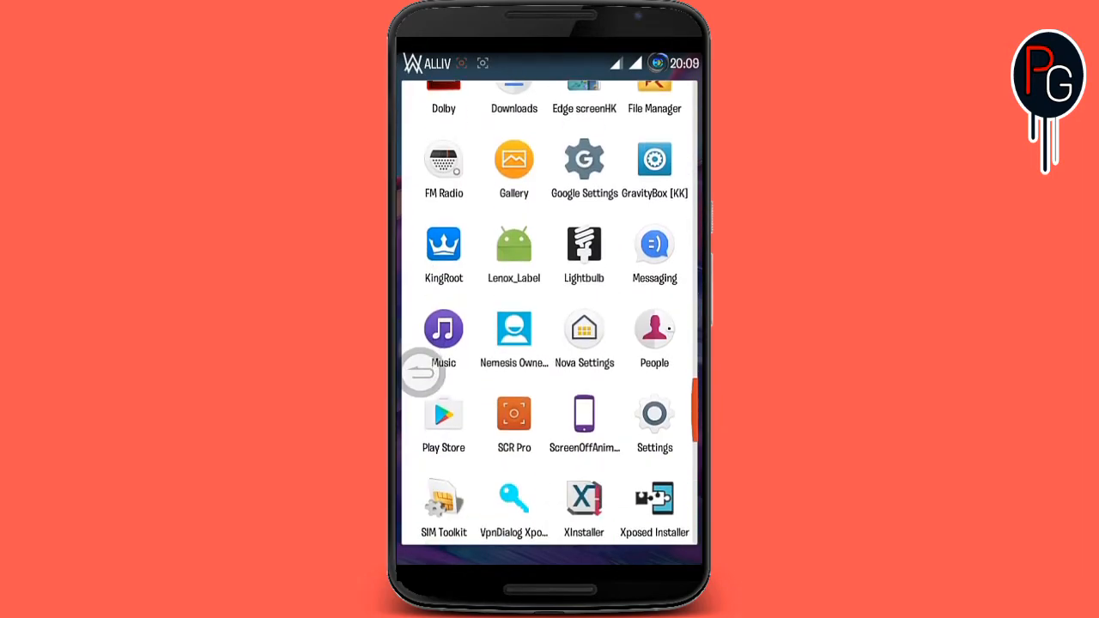
scroll(down, 3)
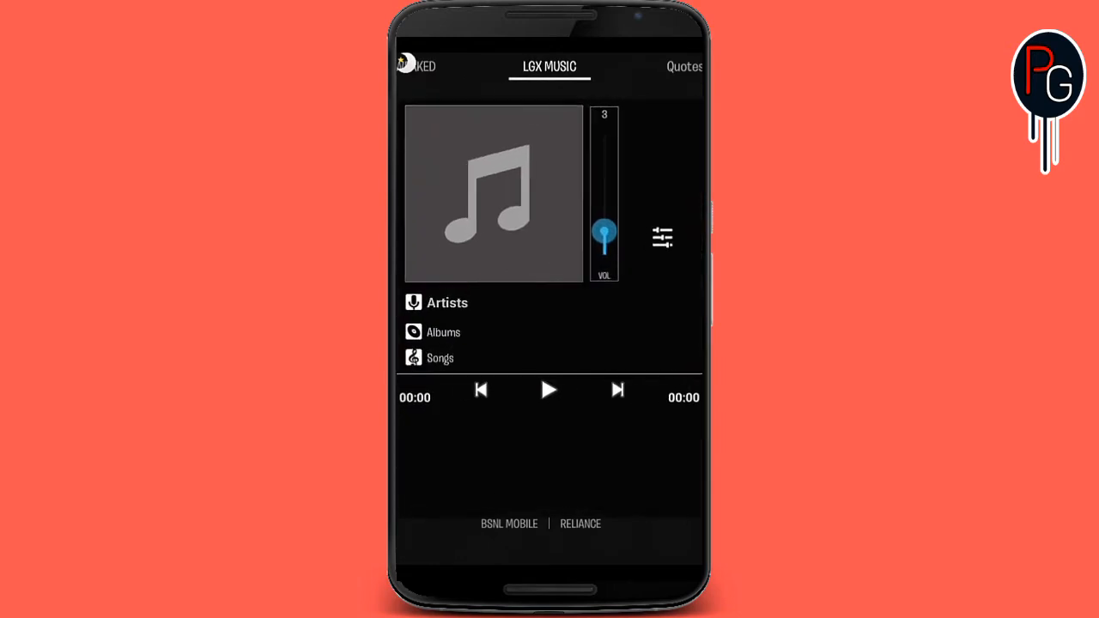
Step: Flip through the LGX Music, Quotes, Profile and app list edge panels
click(661, 237)
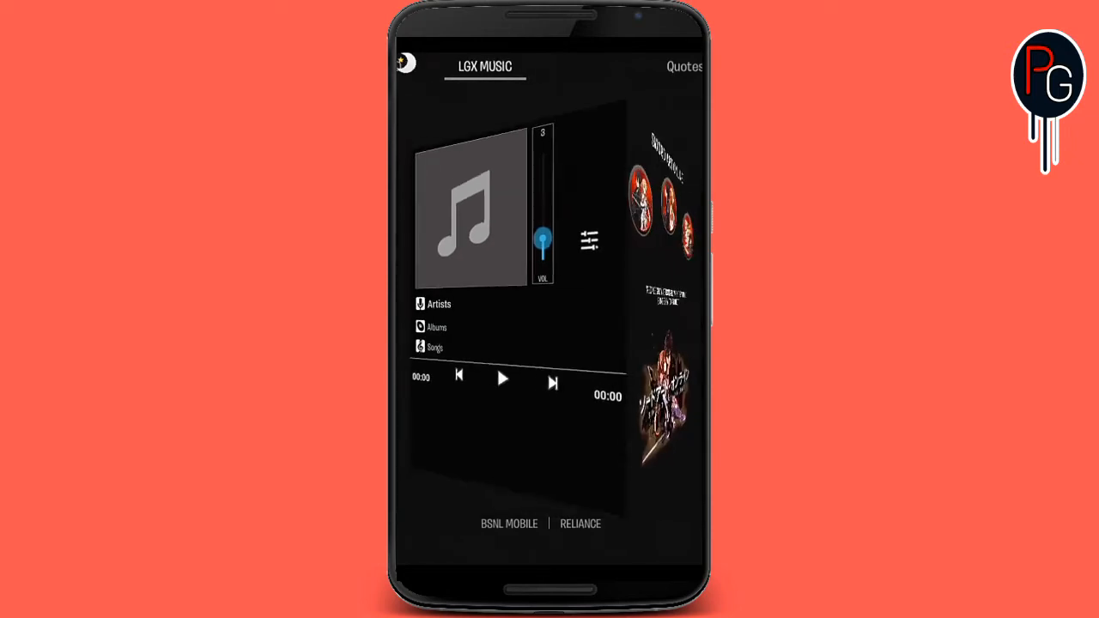
click(683, 67)
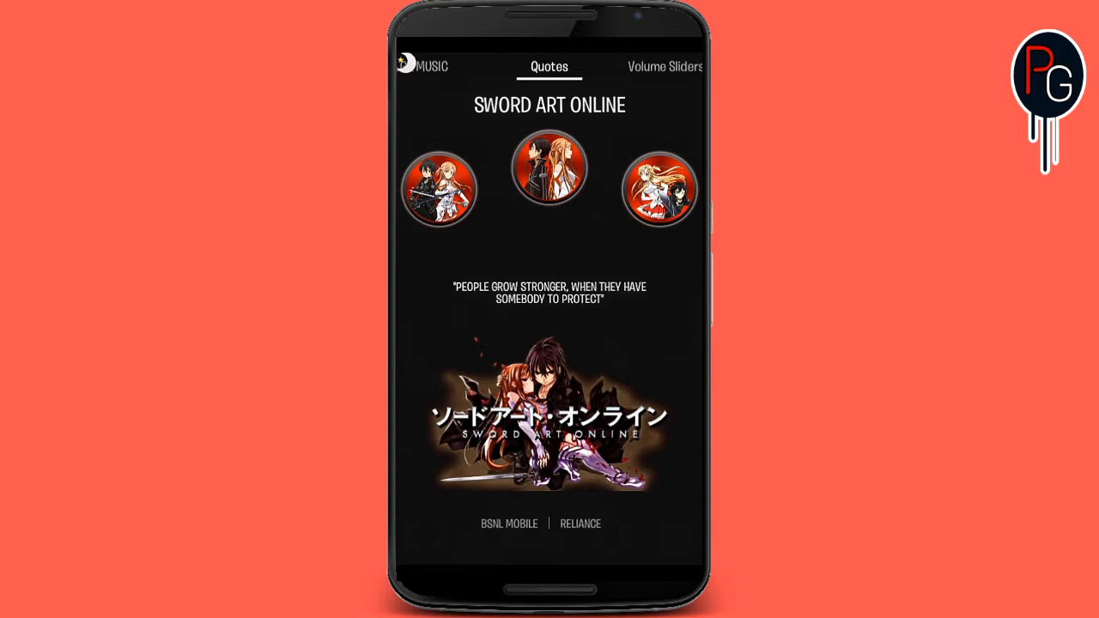
click(663, 67)
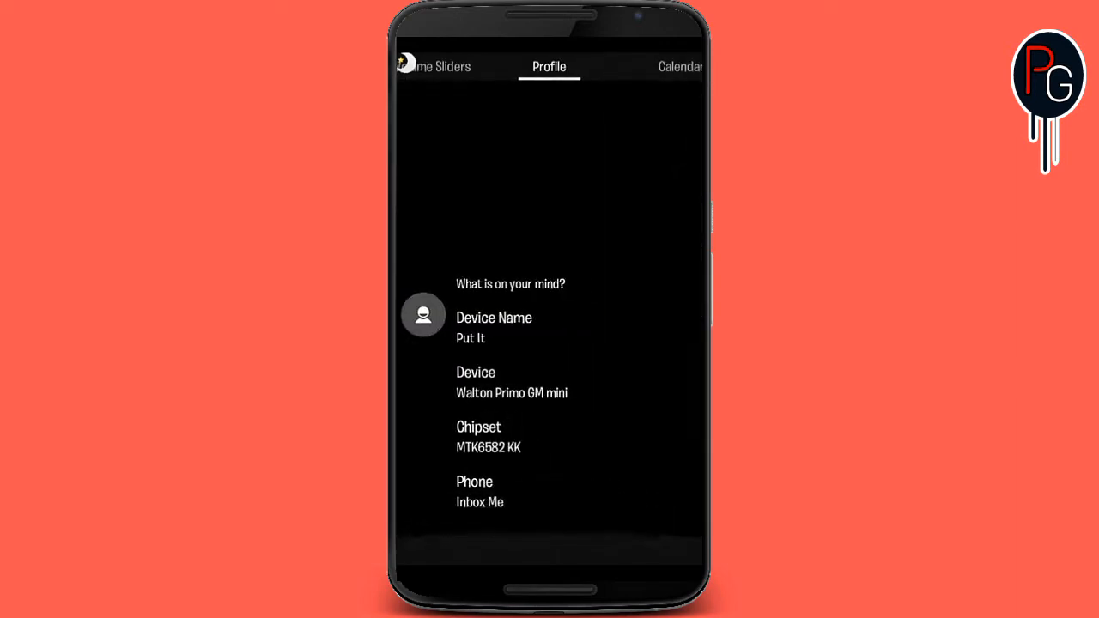
click(679, 65)
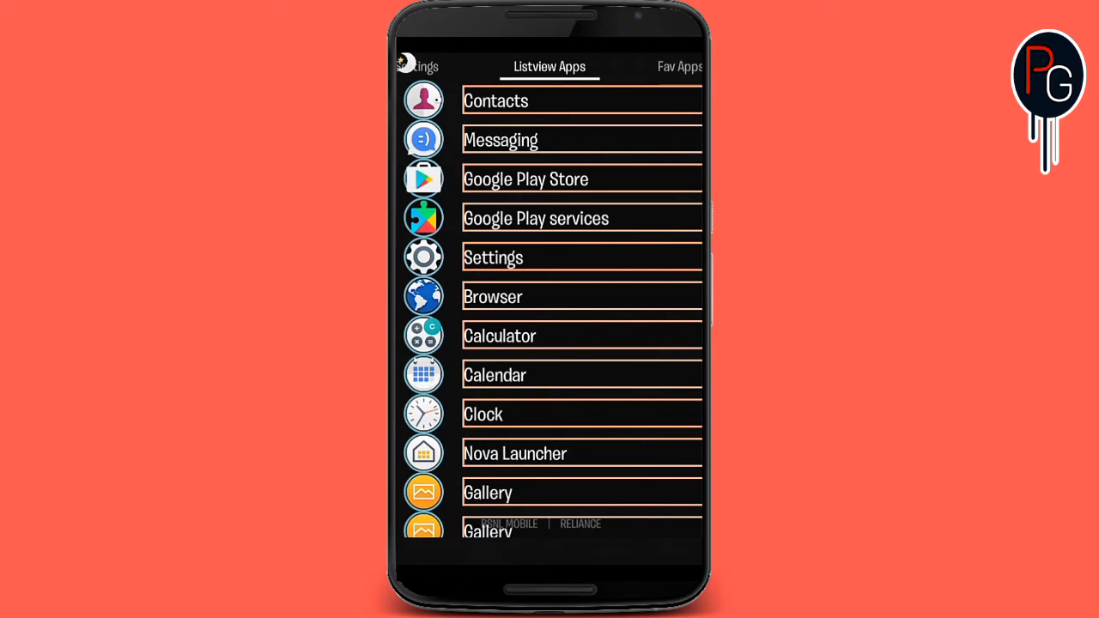
Step: View the Fav Apps and Profile Anim panels, then close the edge screen
scroll(down, 3)
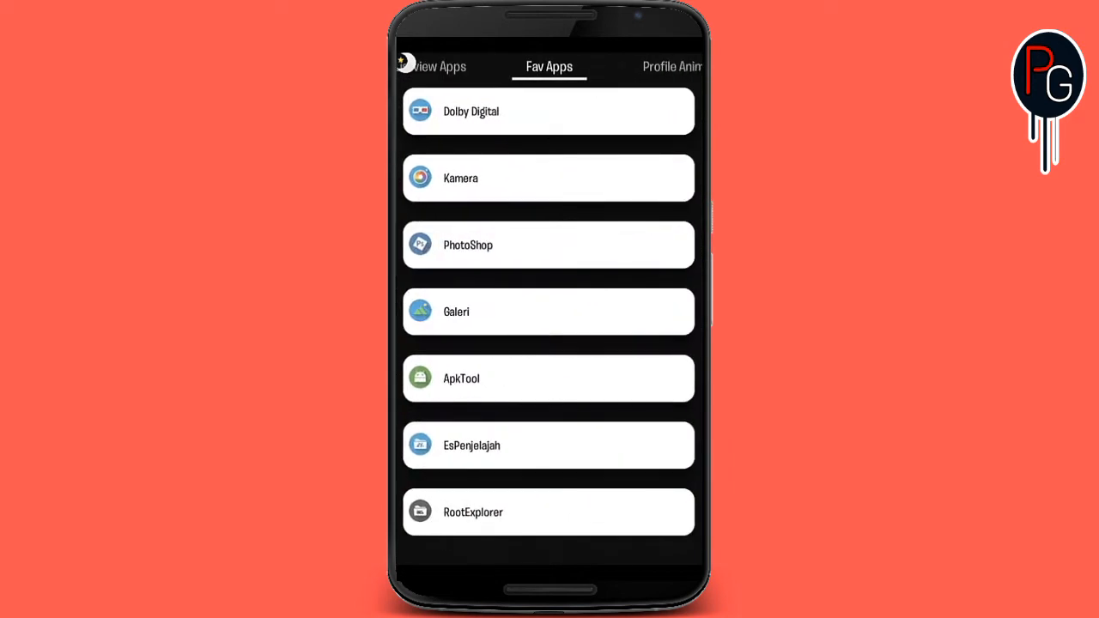
click(673, 65)
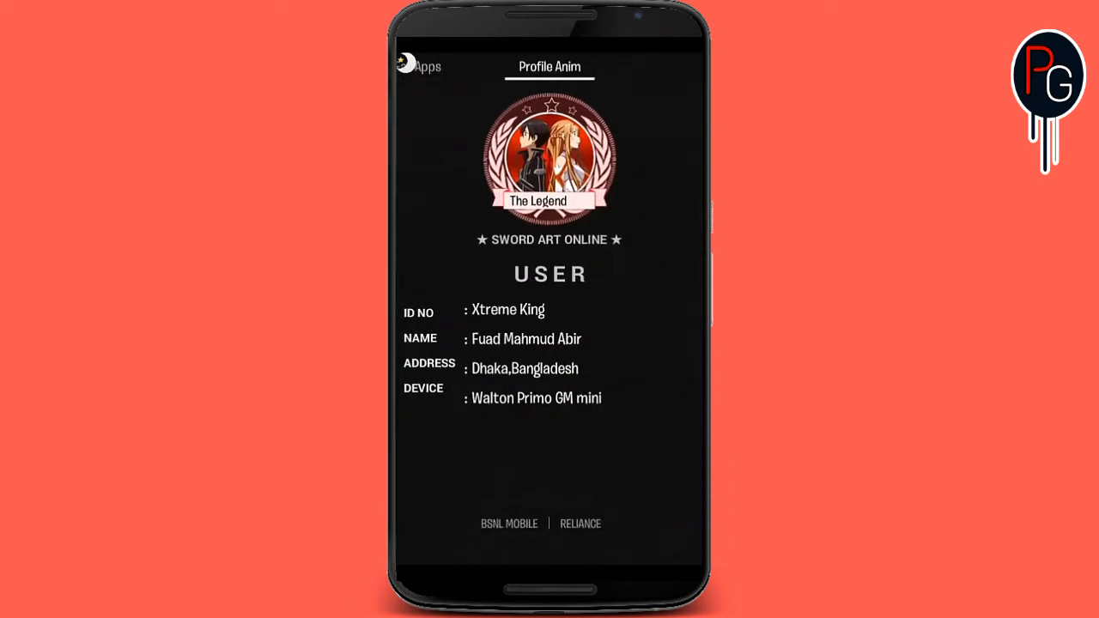
click(416, 65)
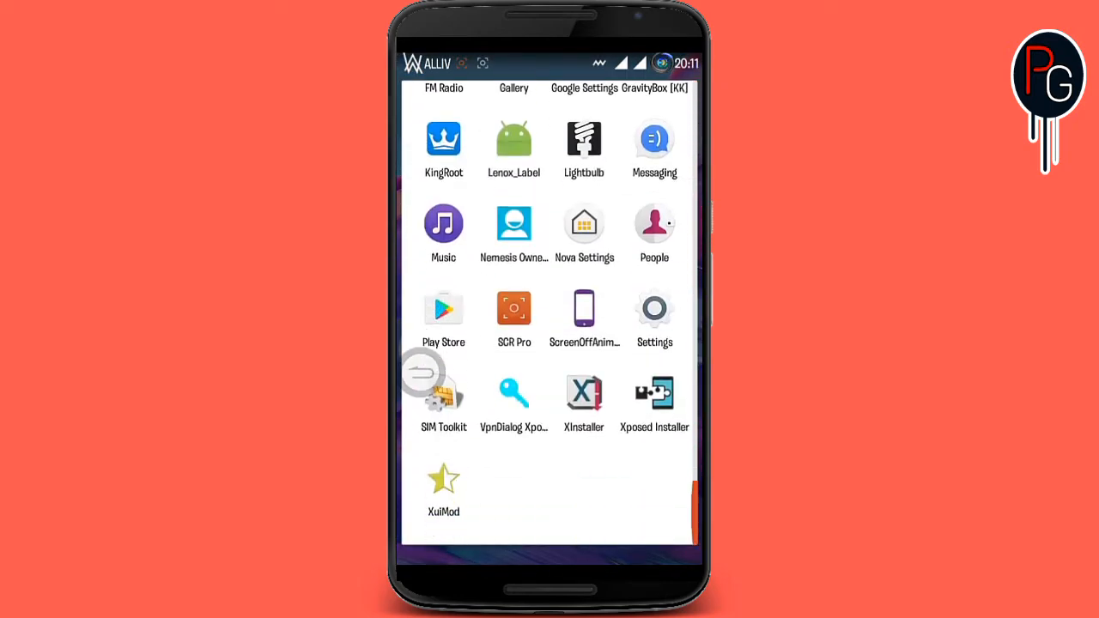
click(654, 307)
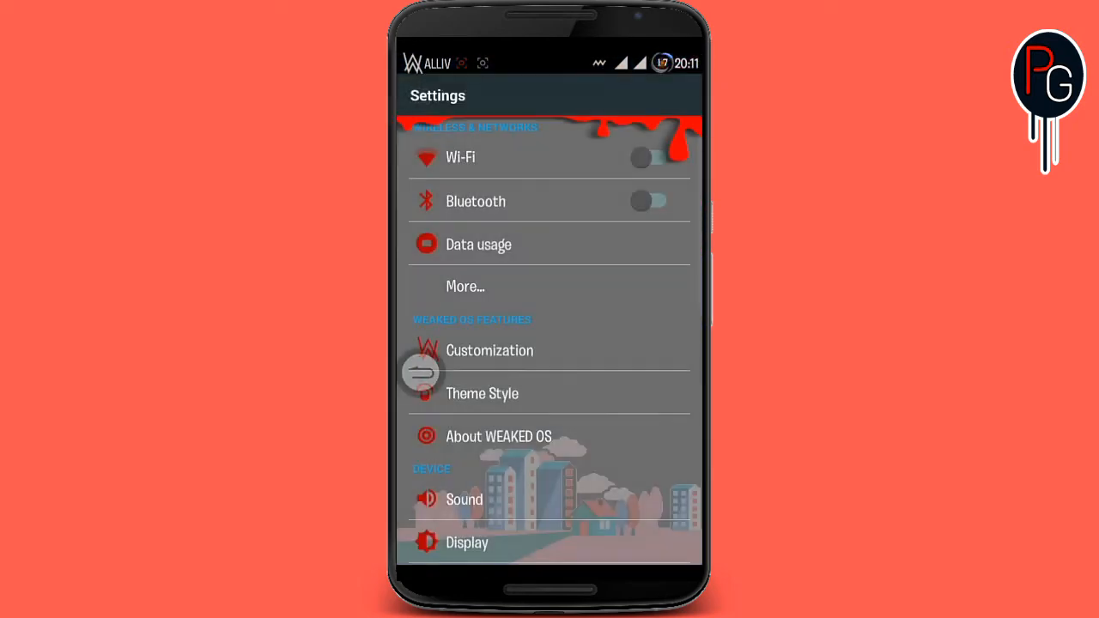
click(460, 158)
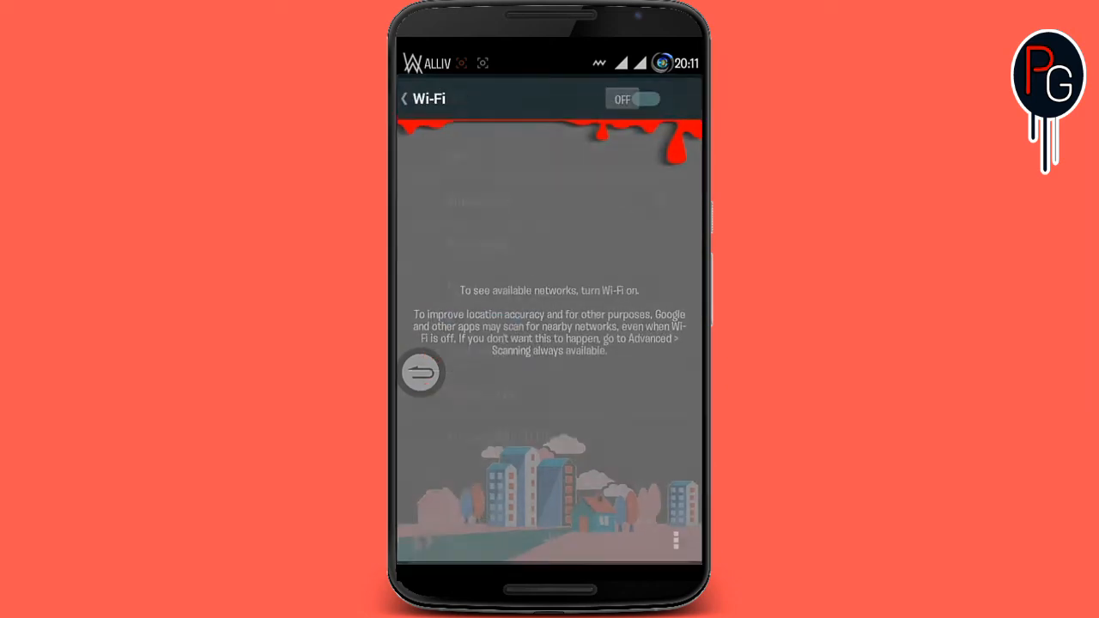
click(404, 97)
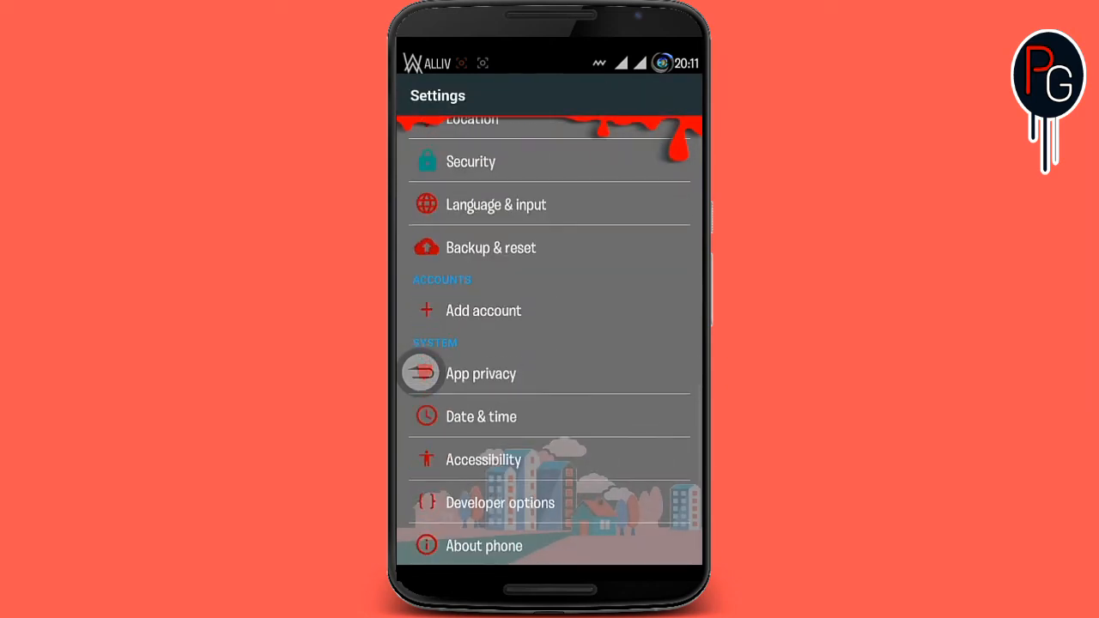
scroll(down, 3)
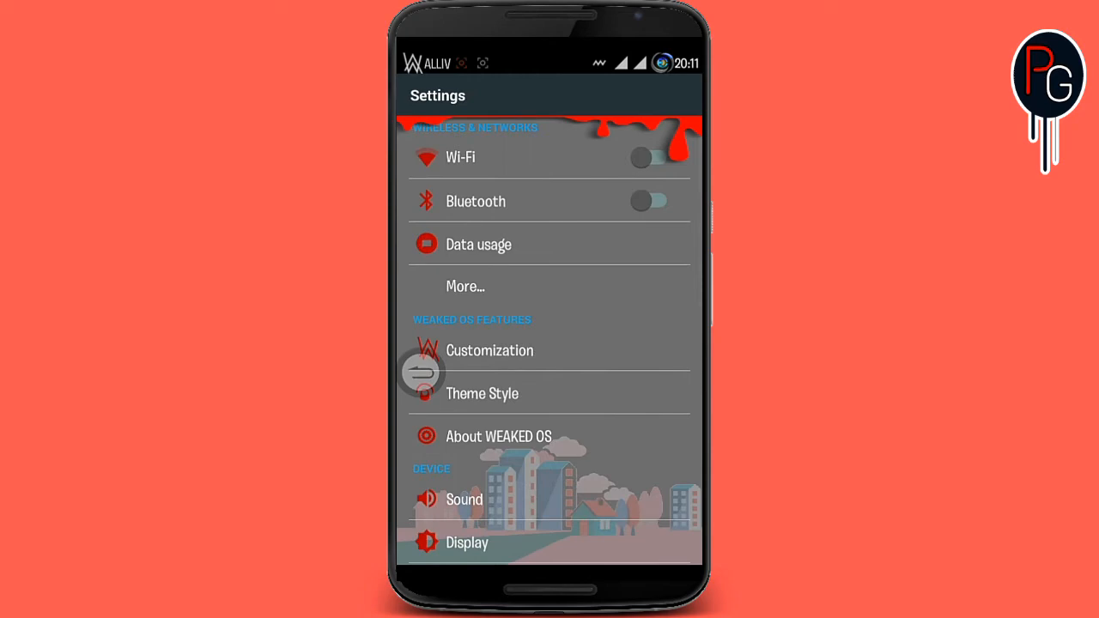
click(489, 350)
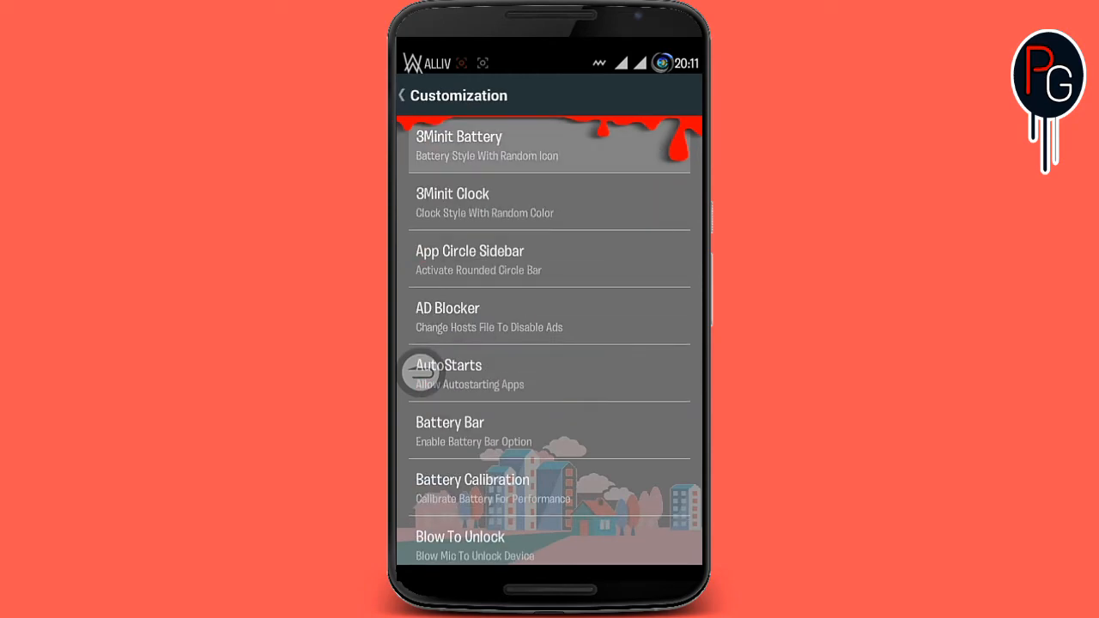
click(459, 145)
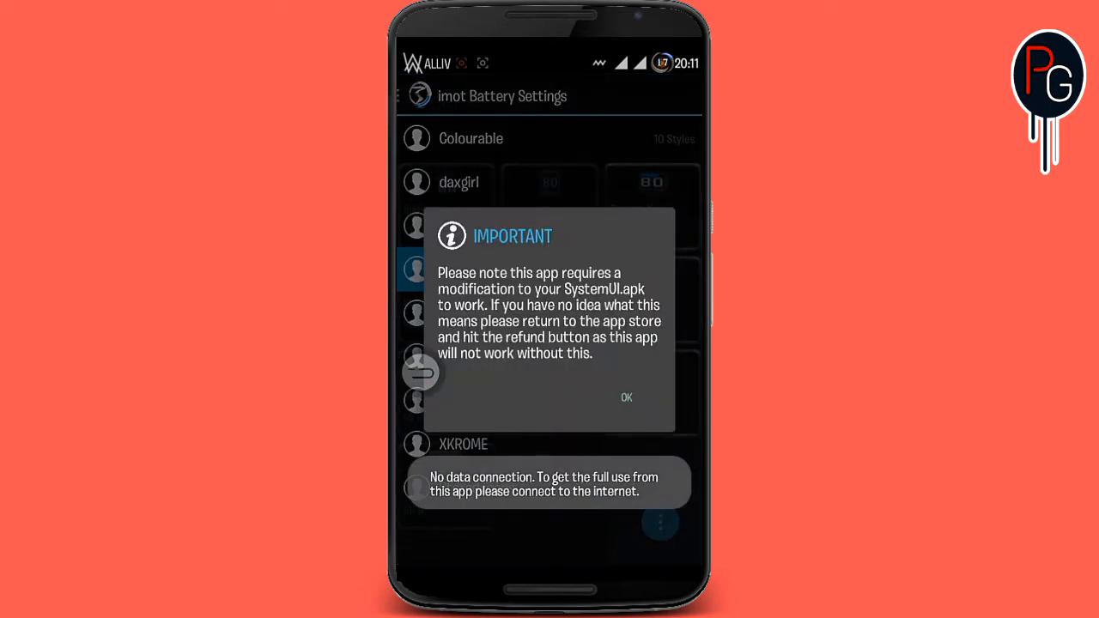
click(625, 397)
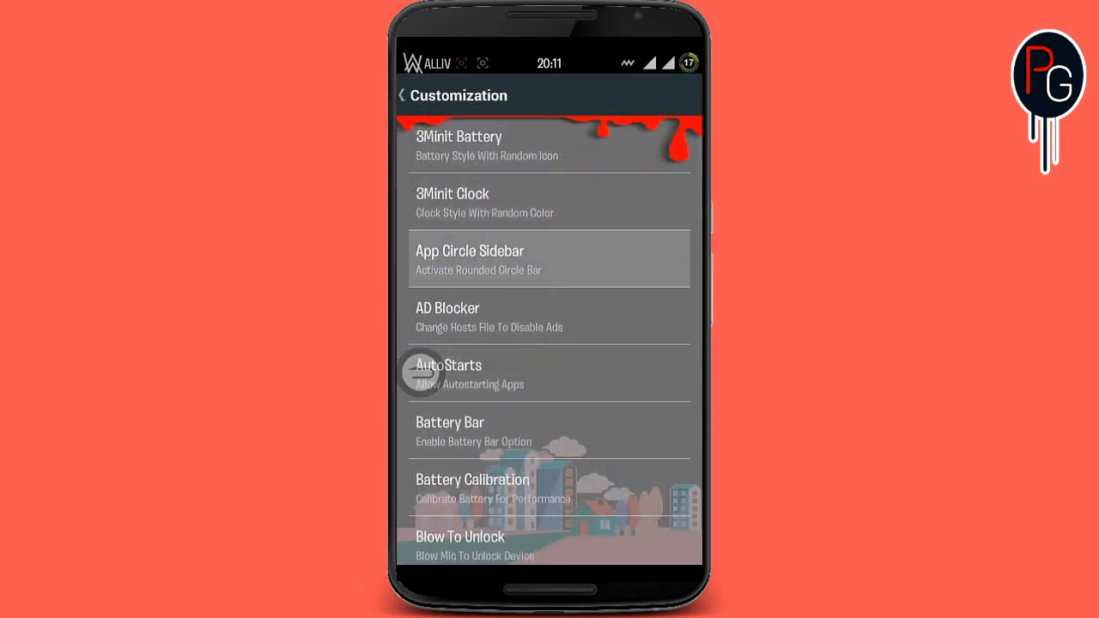
click(471, 259)
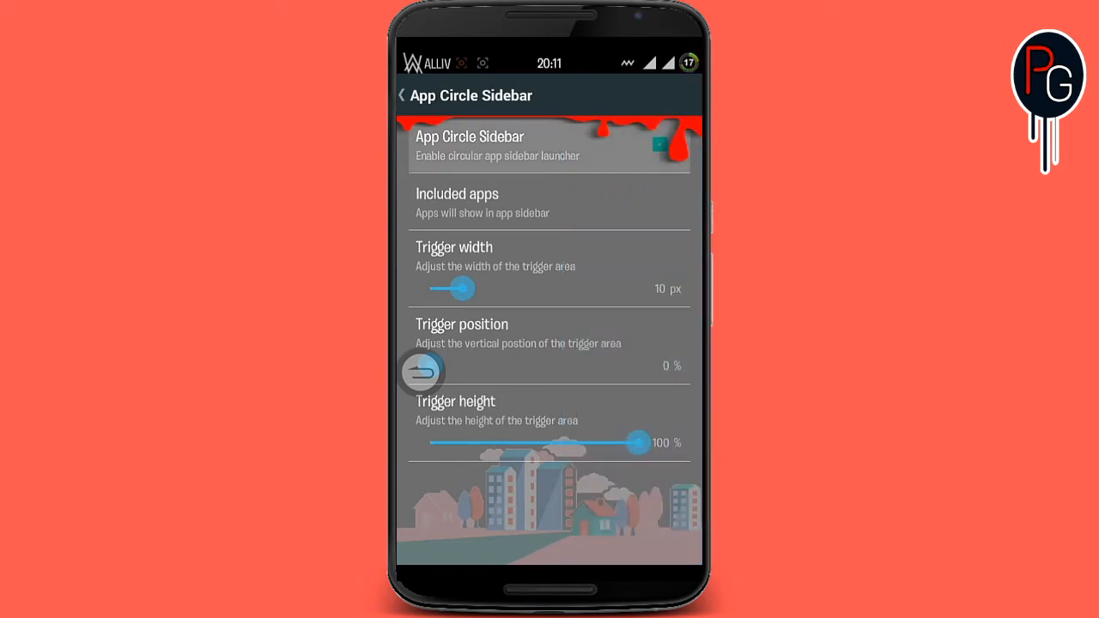
click(400, 96)
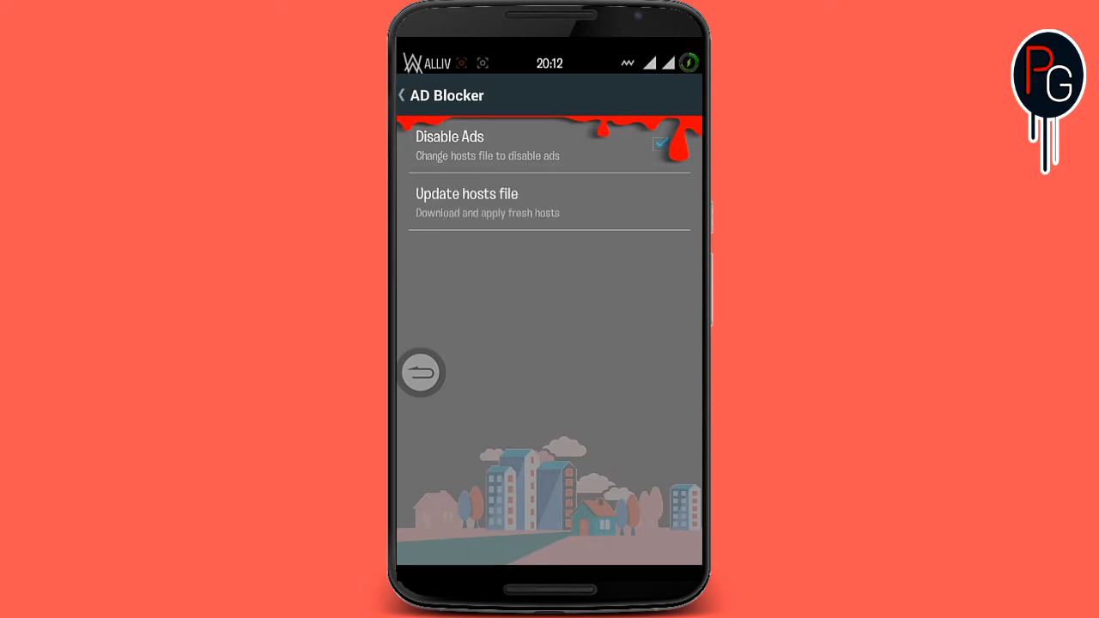
click(662, 144)
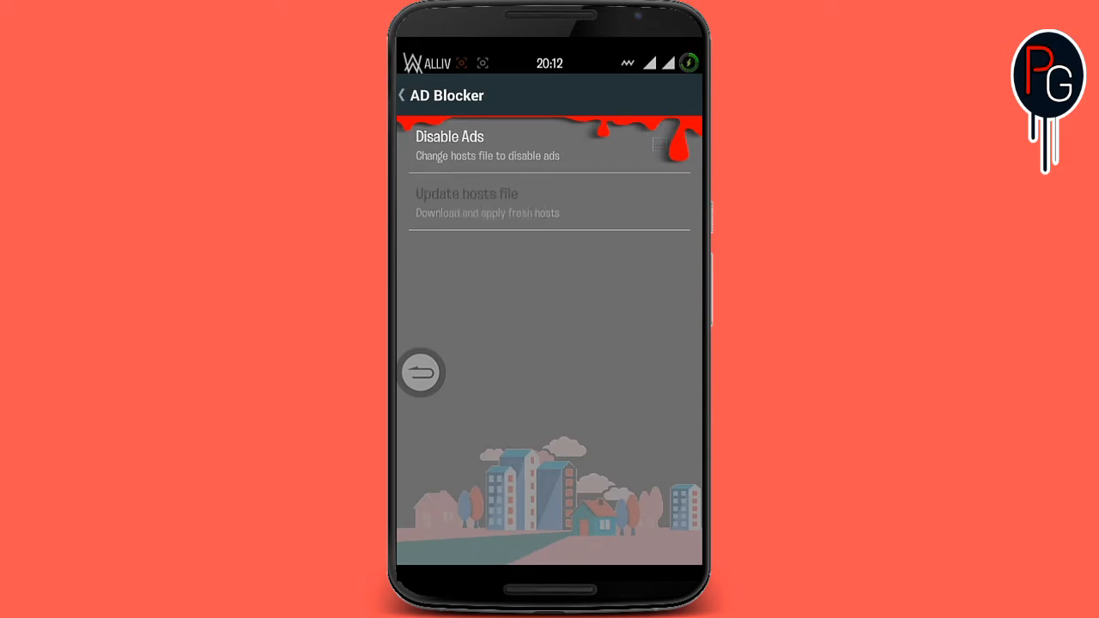
click(402, 96)
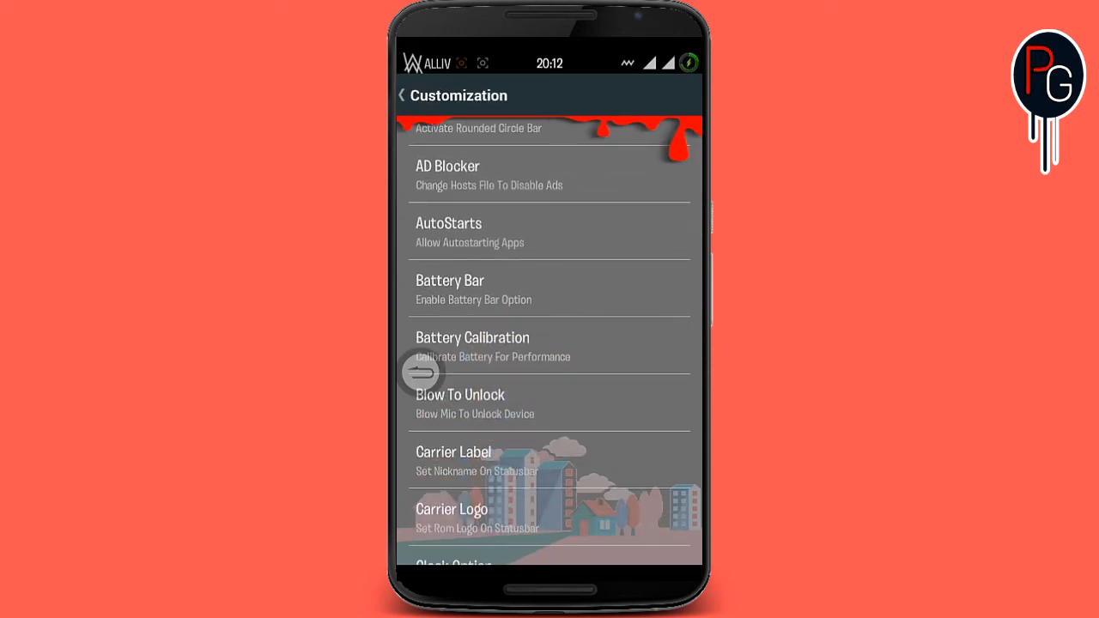
click(470, 232)
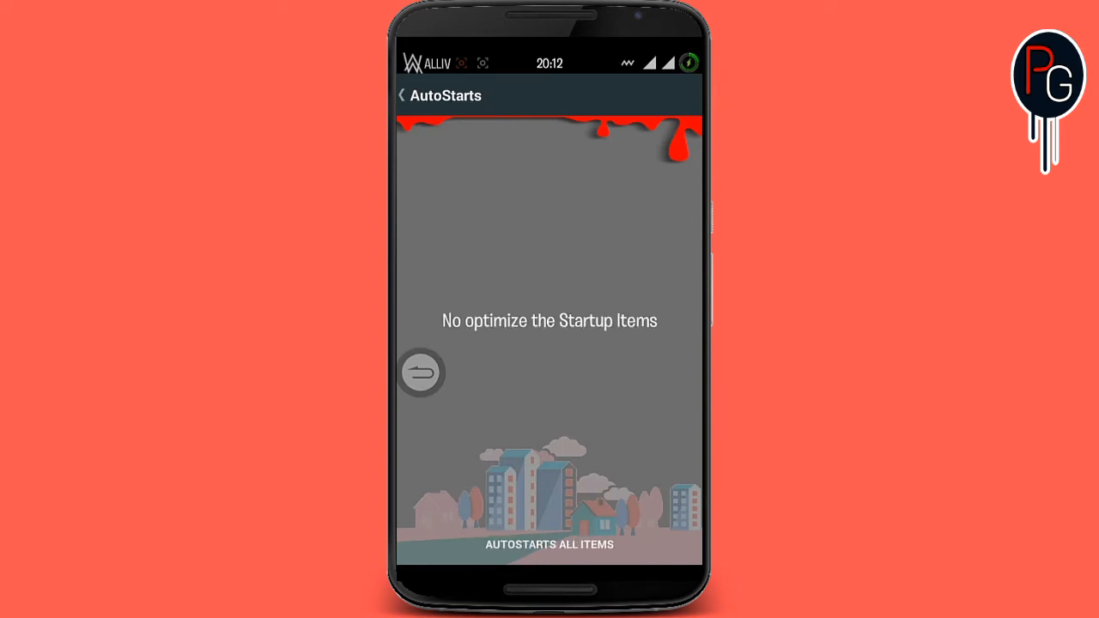
click(401, 97)
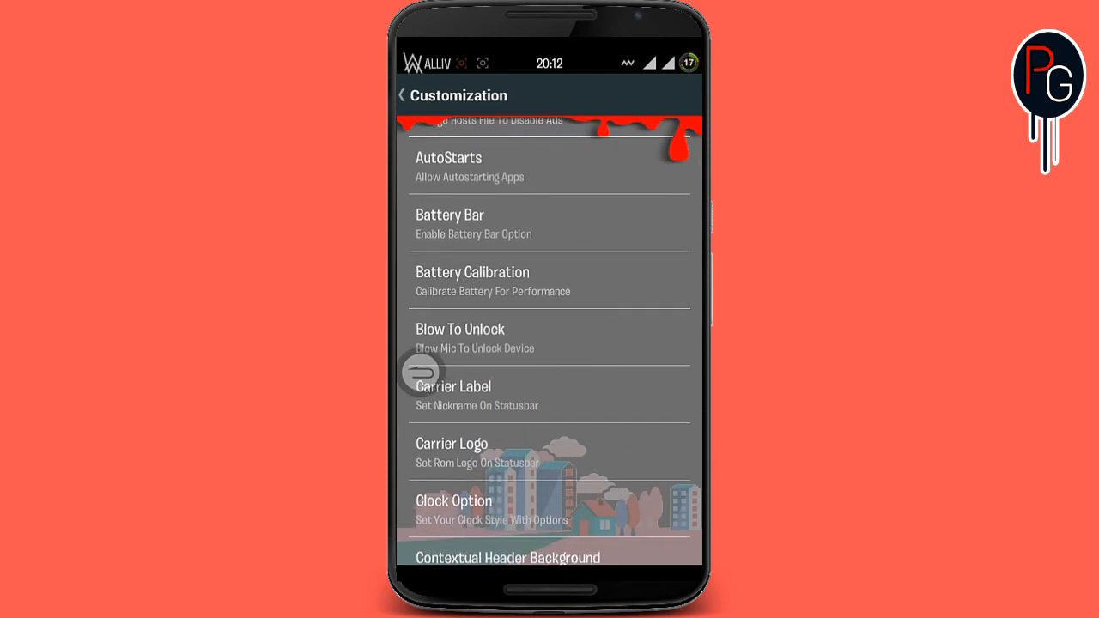
Step: Place the battery bar on the status bar and colour it blue
click(474, 223)
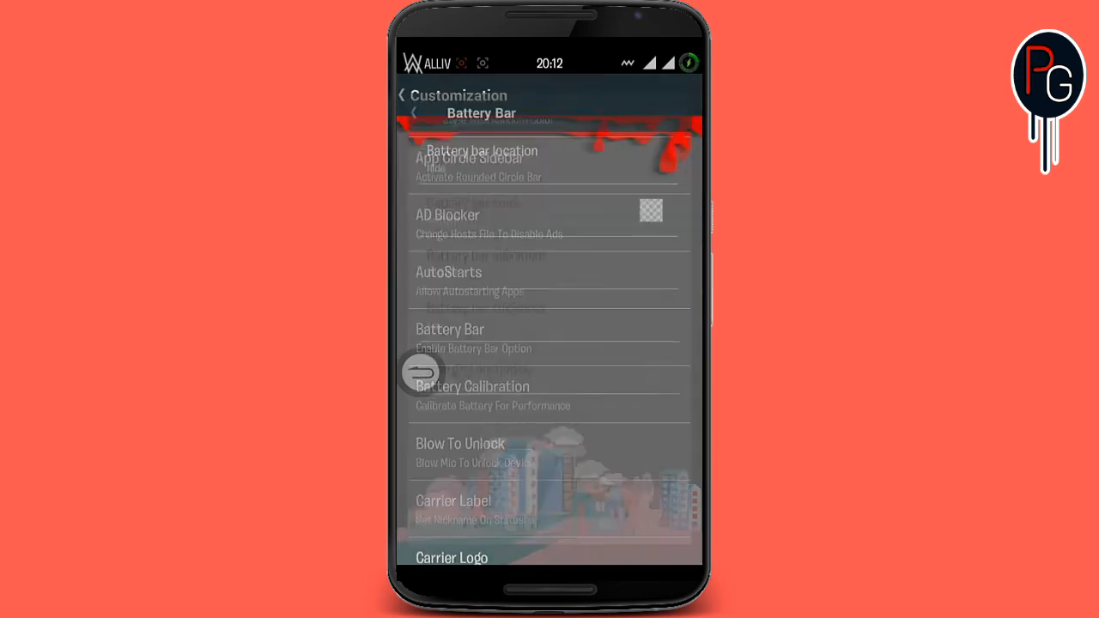
click(481, 151)
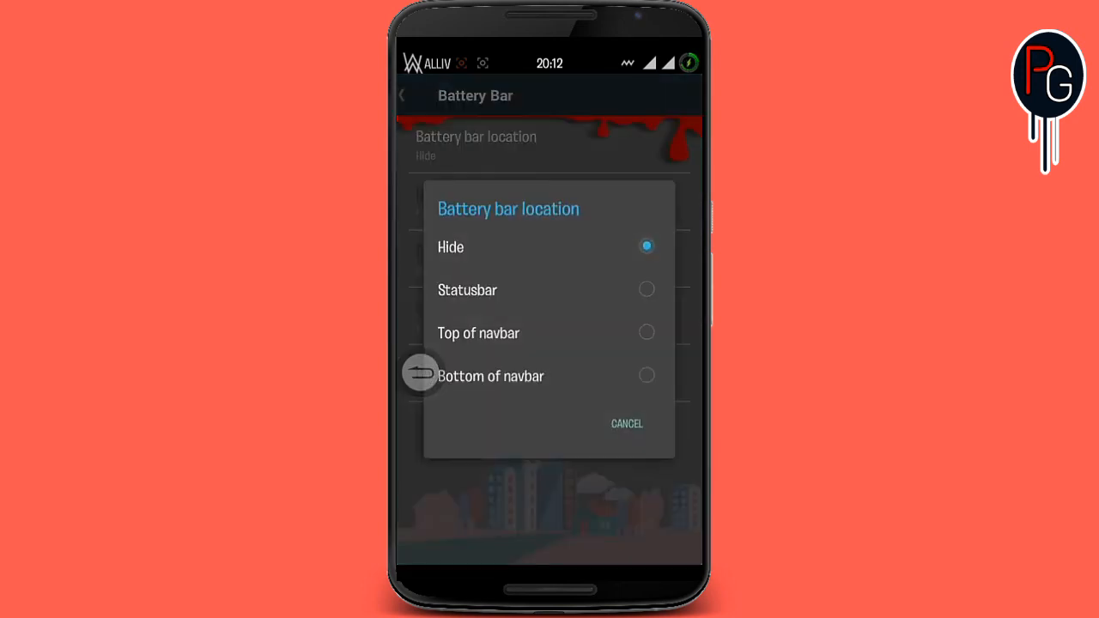
click(467, 289)
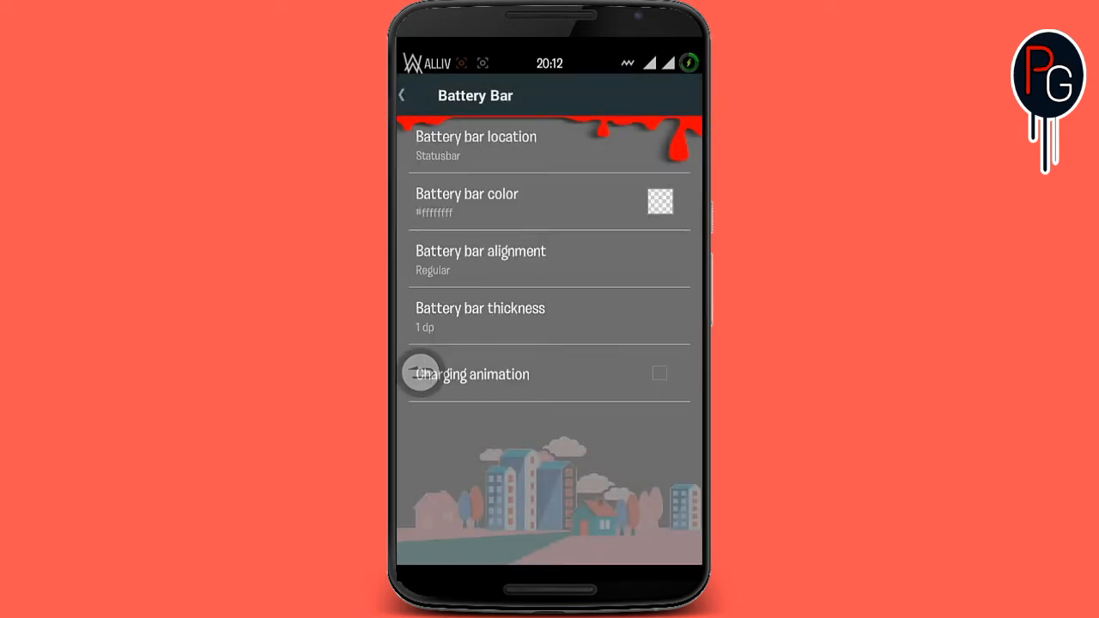
click(550, 202)
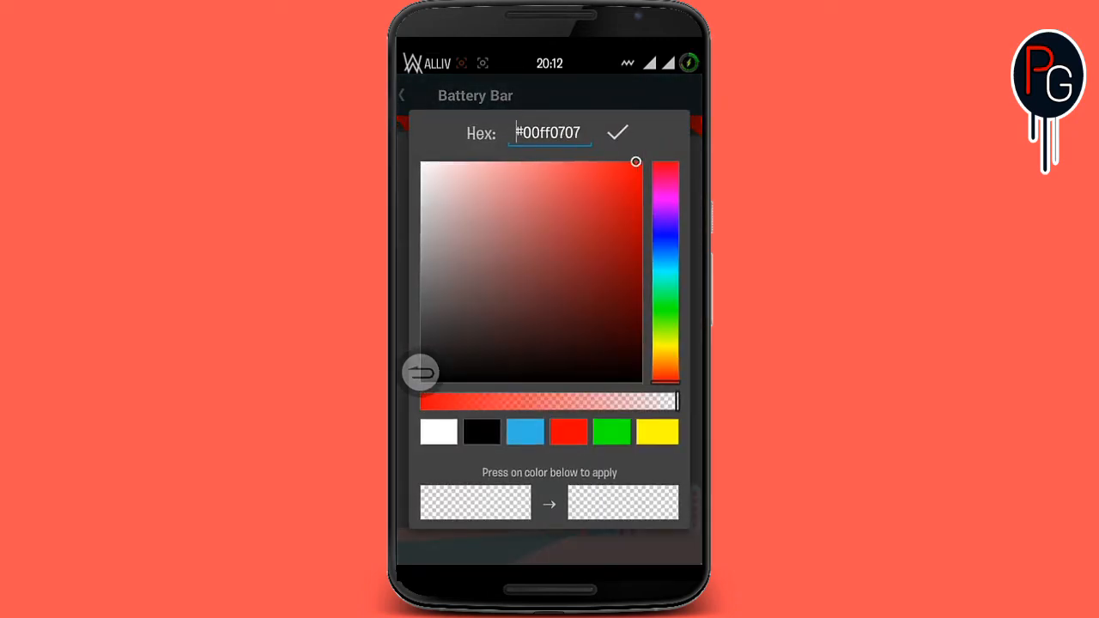
click(667, 254)
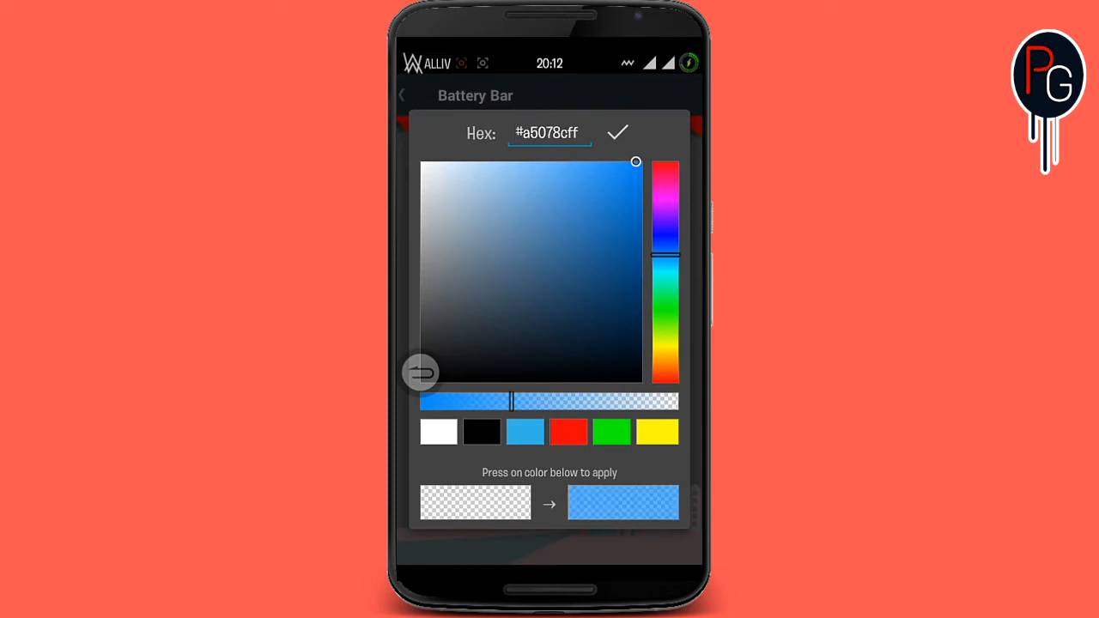
click(618, 132)
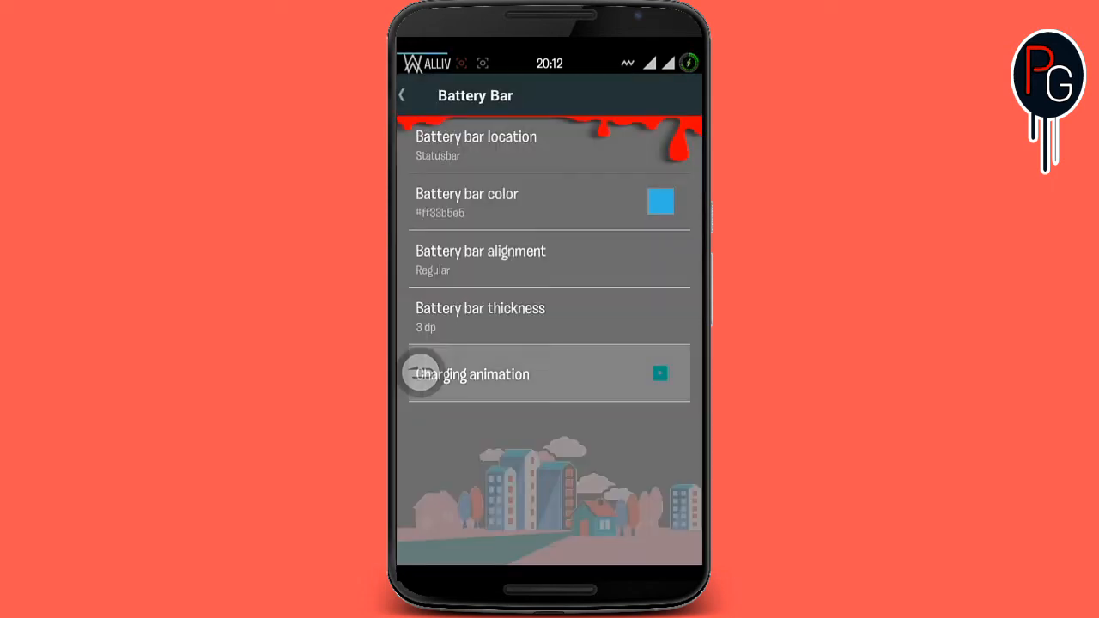
Step: Turn on the charging animation with the bar 4 dp thick
click(659, 373)
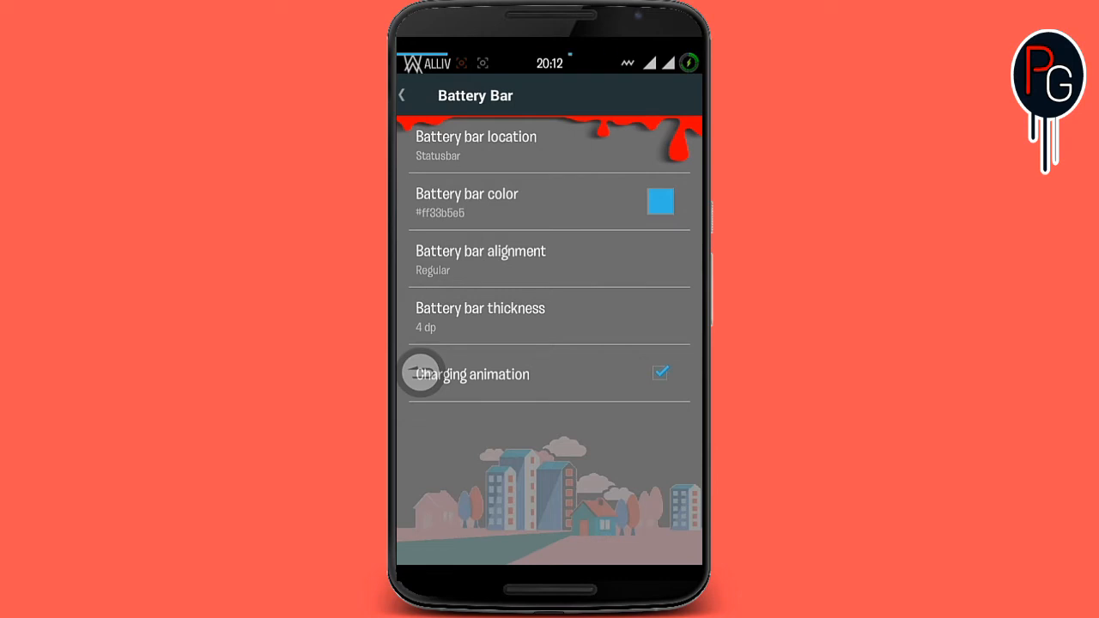
click(481, 259)
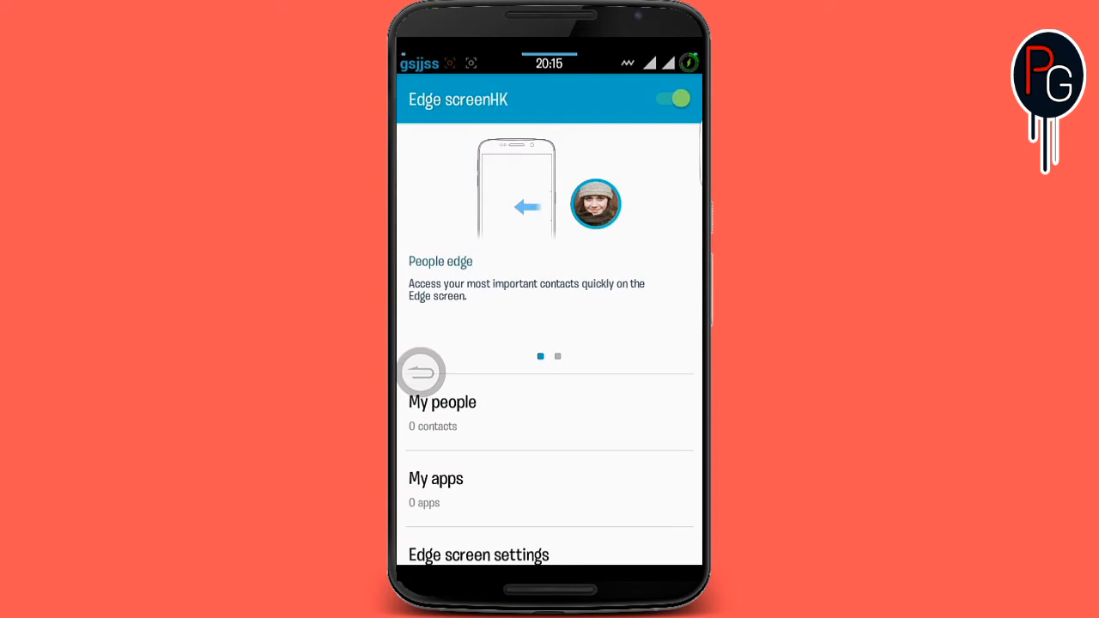
Step: Enable the ABIR POP floating navigation bar
click(673, 98)
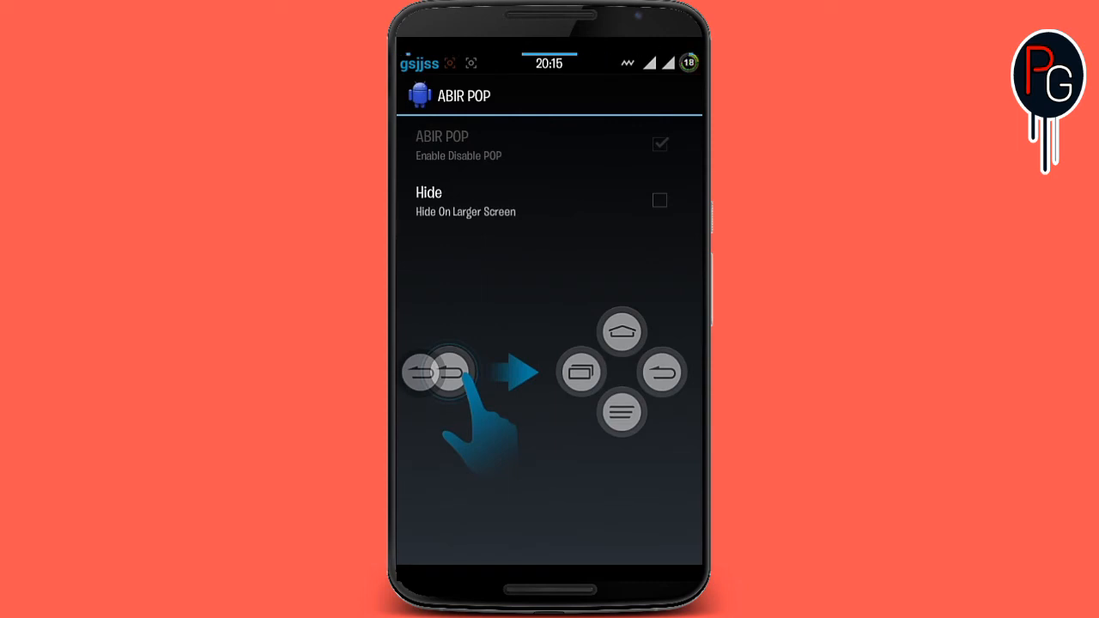
click(659, 144)
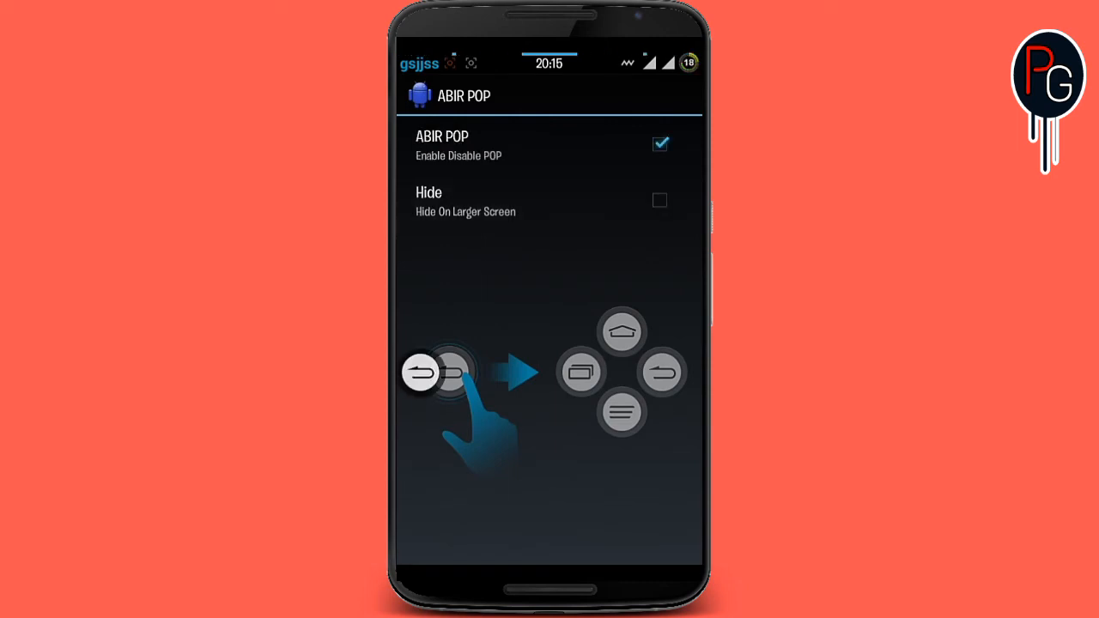
click(660, 144)
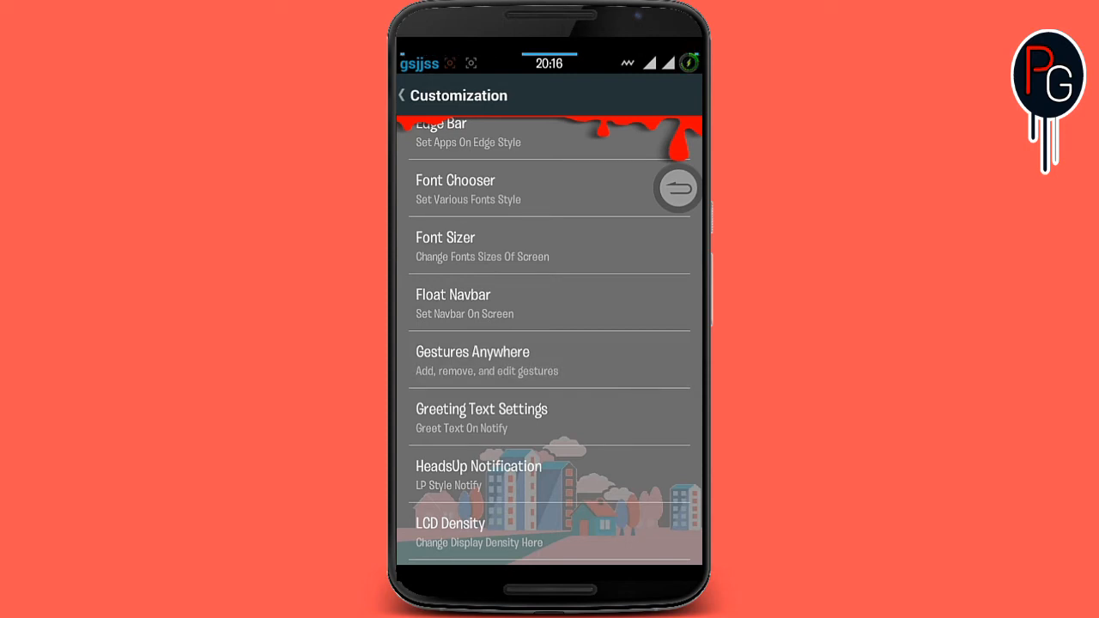
click(472, 361)
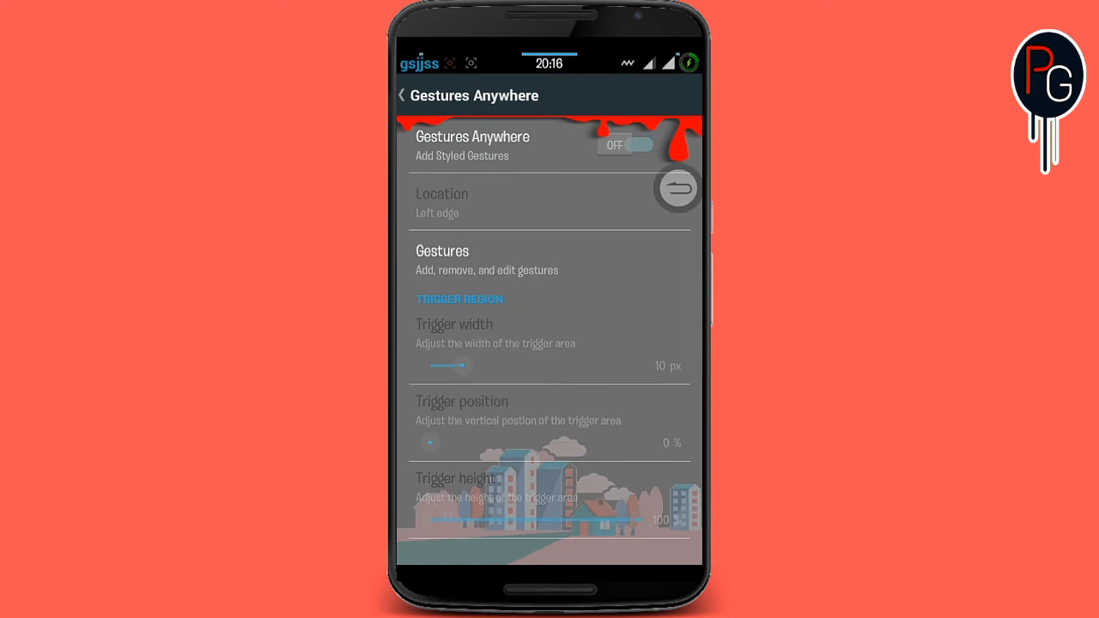
click(400, 96)
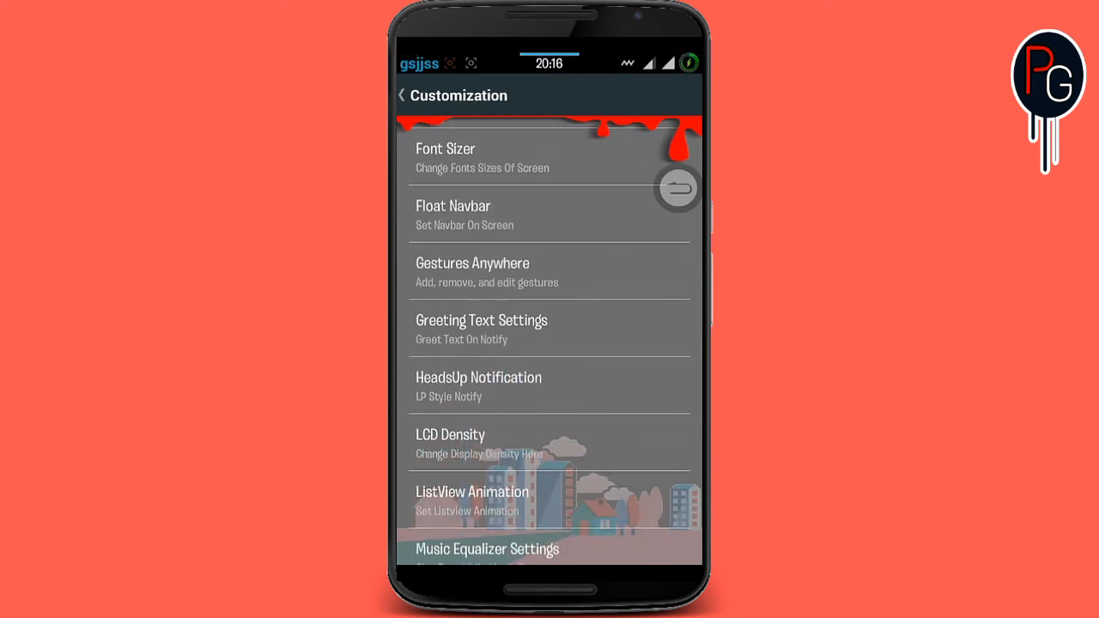
click(478, 385)
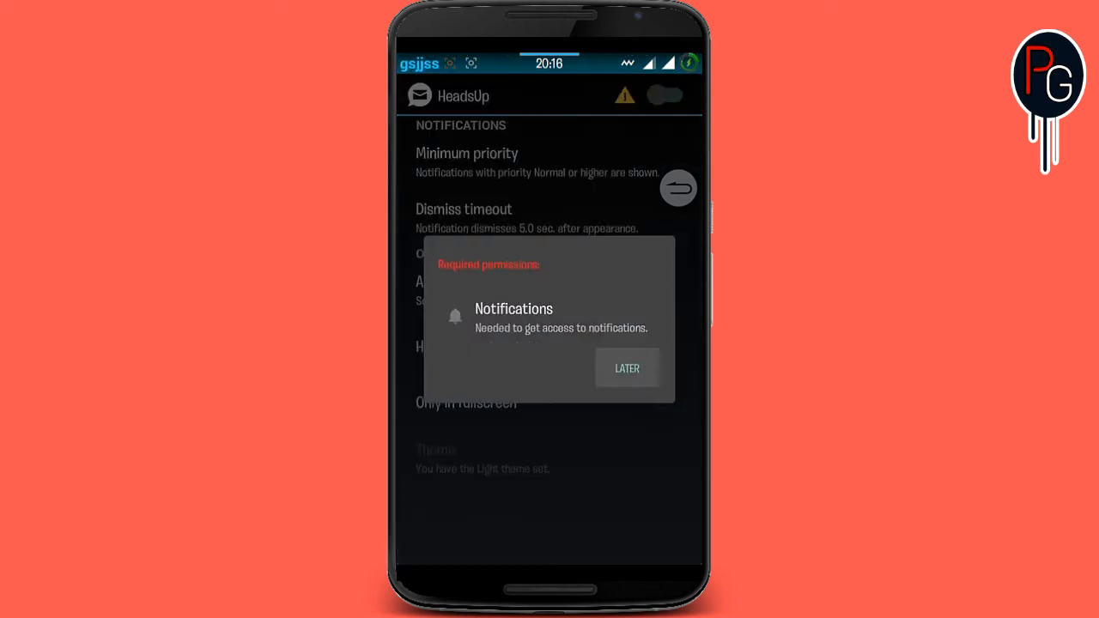
click(626, 368)
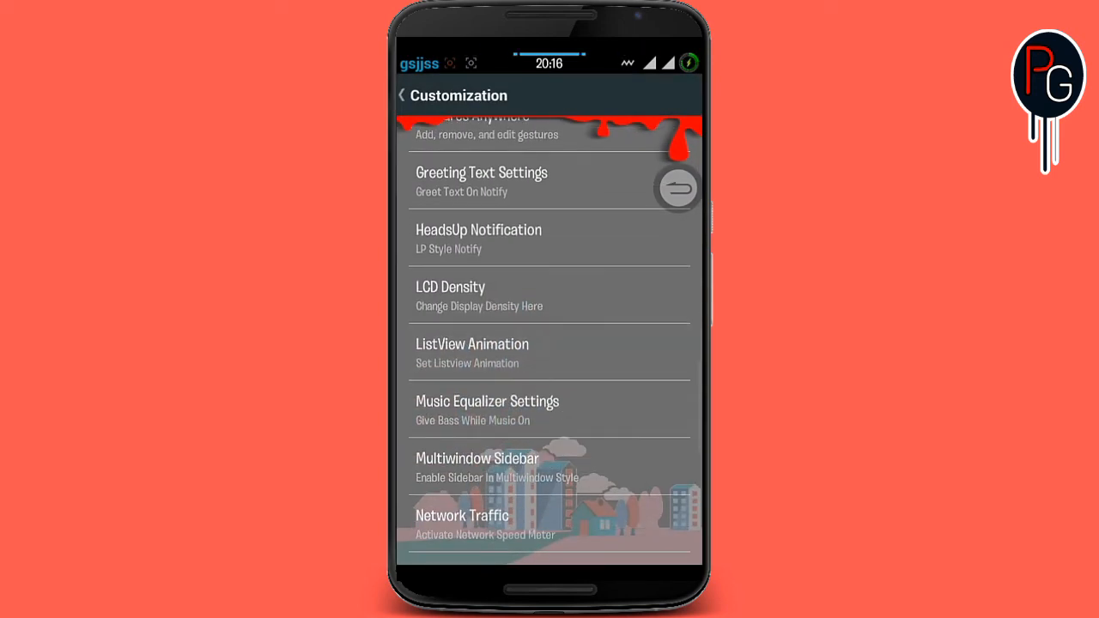
click(471, 352)
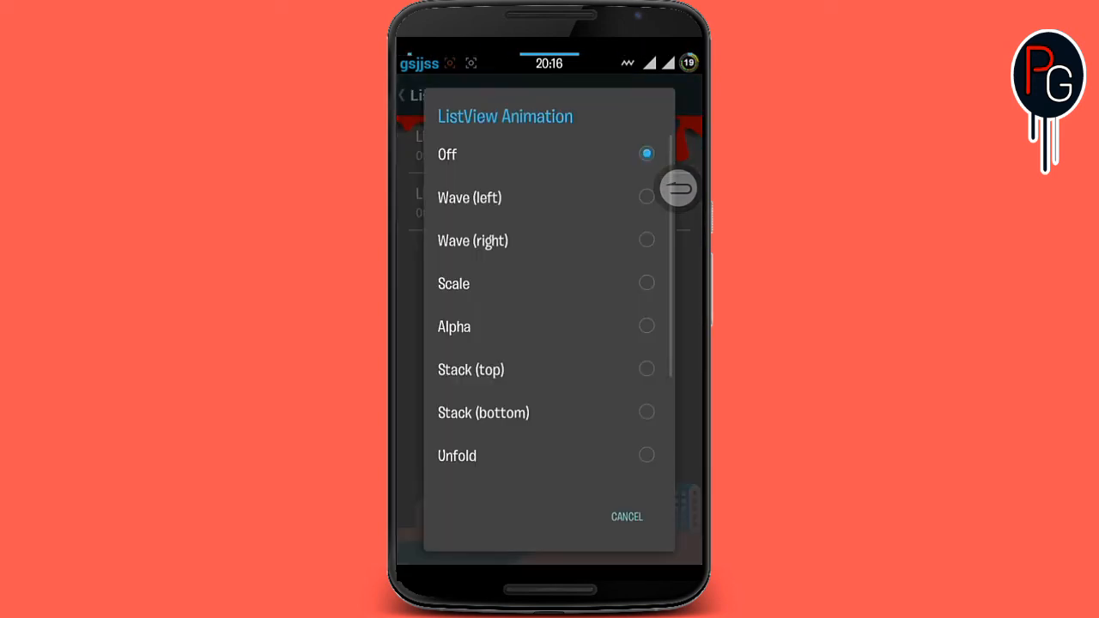
click(626, 515)
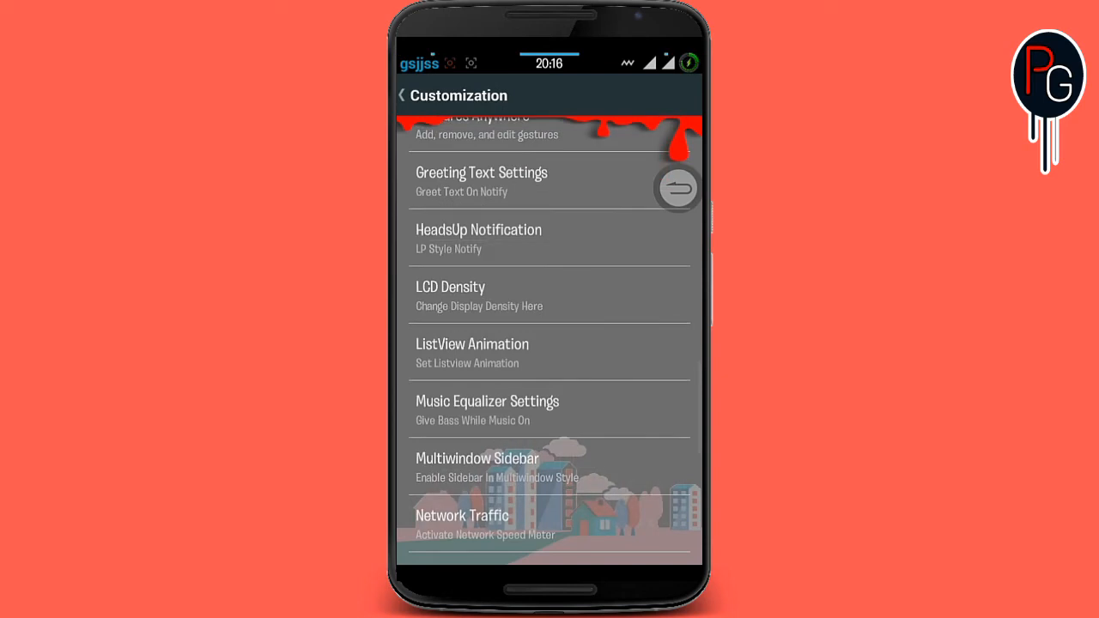
scroll(down, 3)
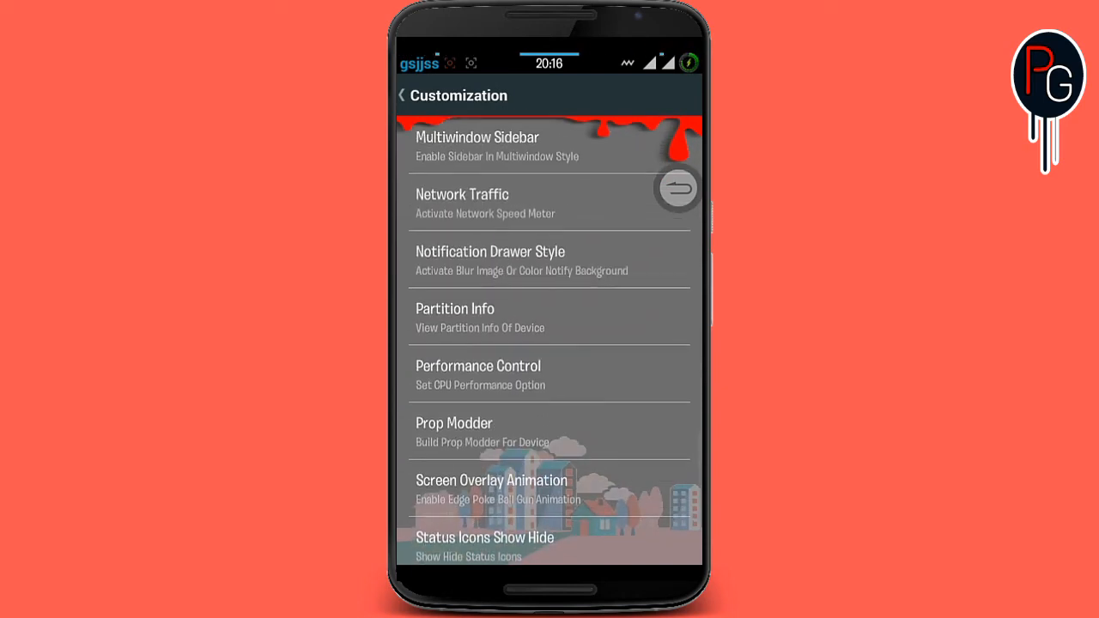
Step: Set the notification background mode to Color instead of Default
click(491, 261)
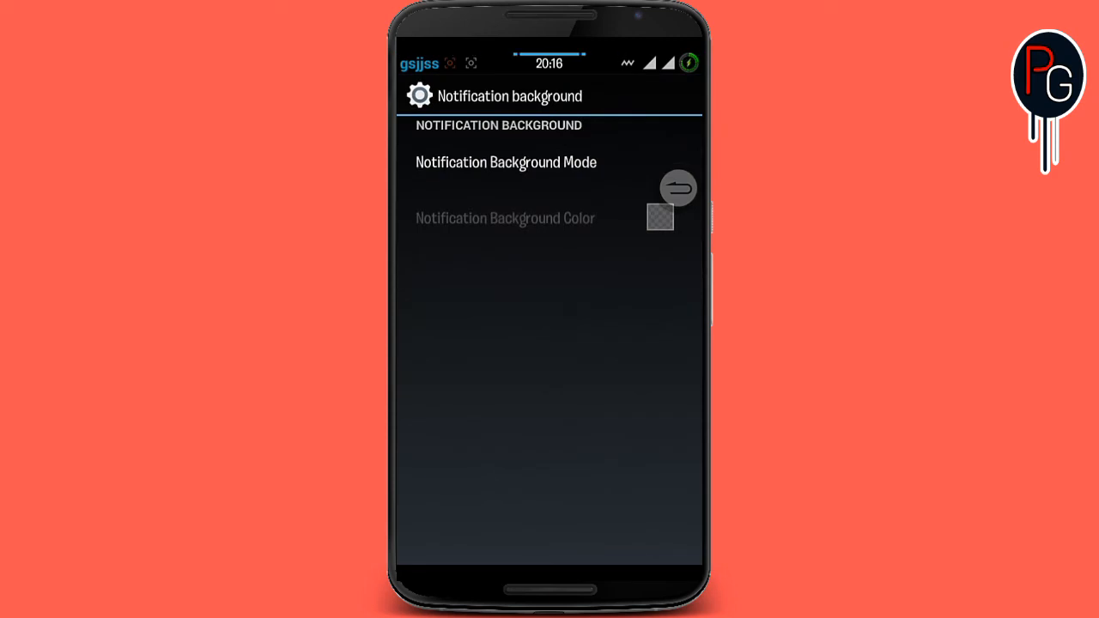
click(504, 161)
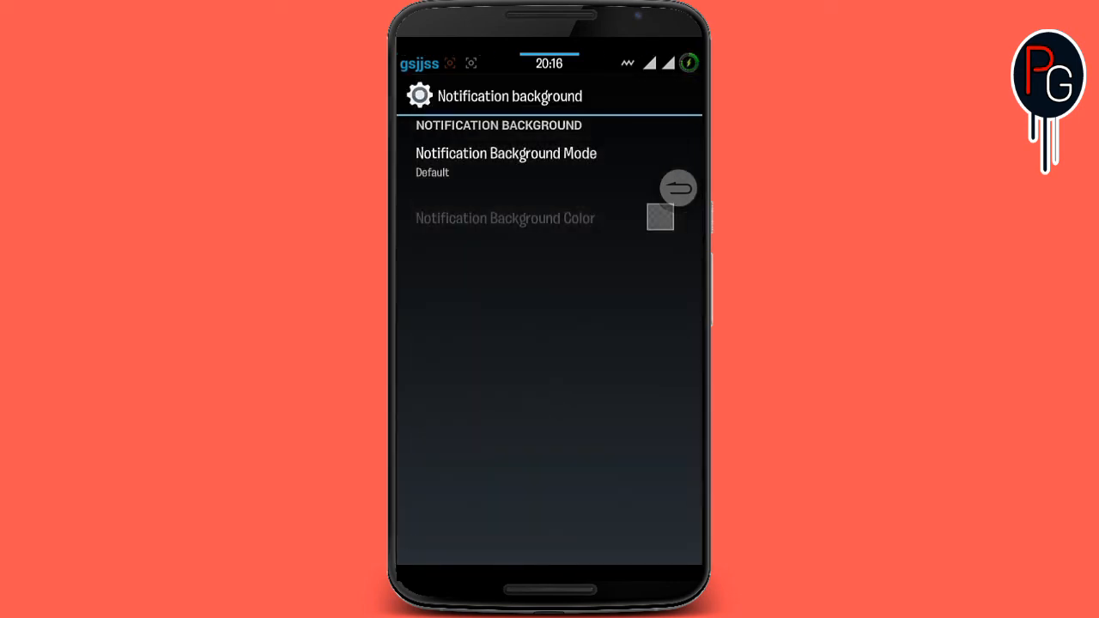
click(504, 161)
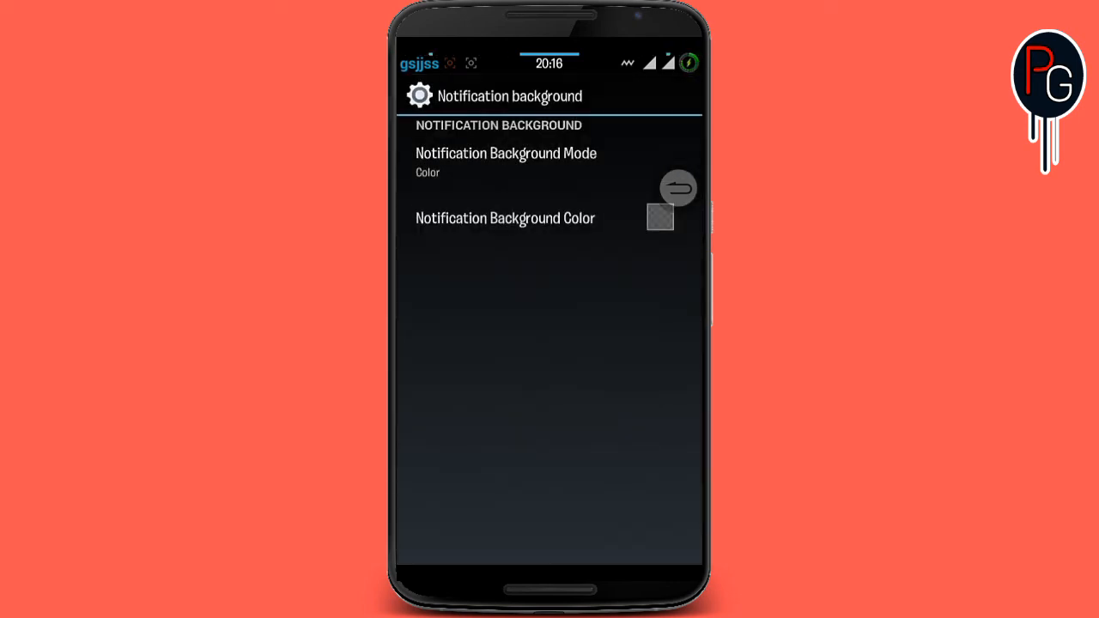
click(659, 217)
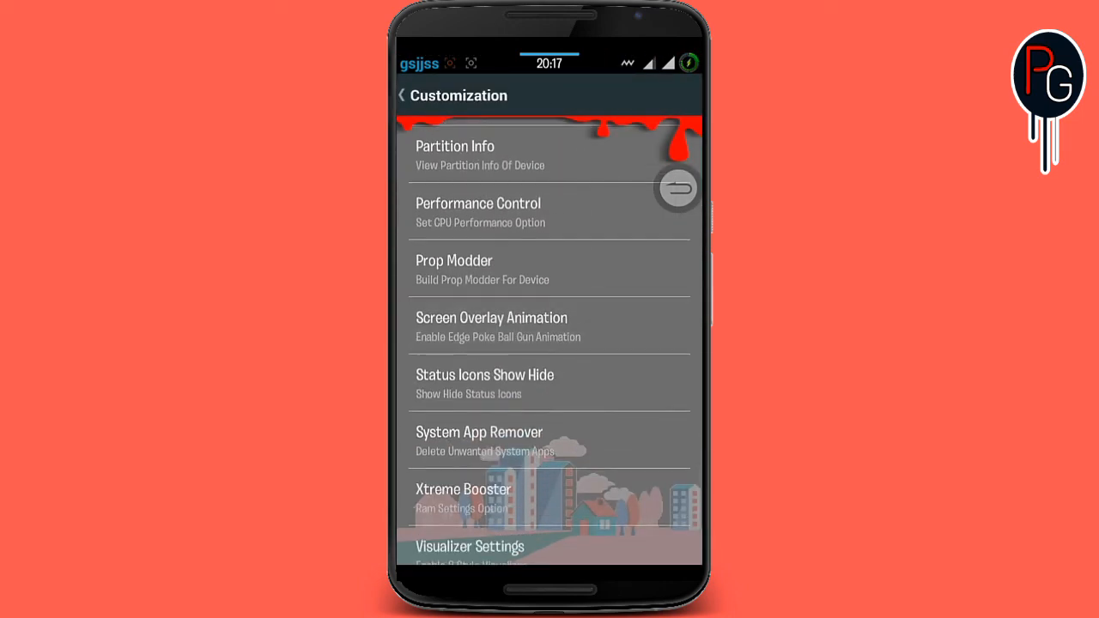
Step: Hide the Signal icon in Status Icons Show Hide
click(491, 326)
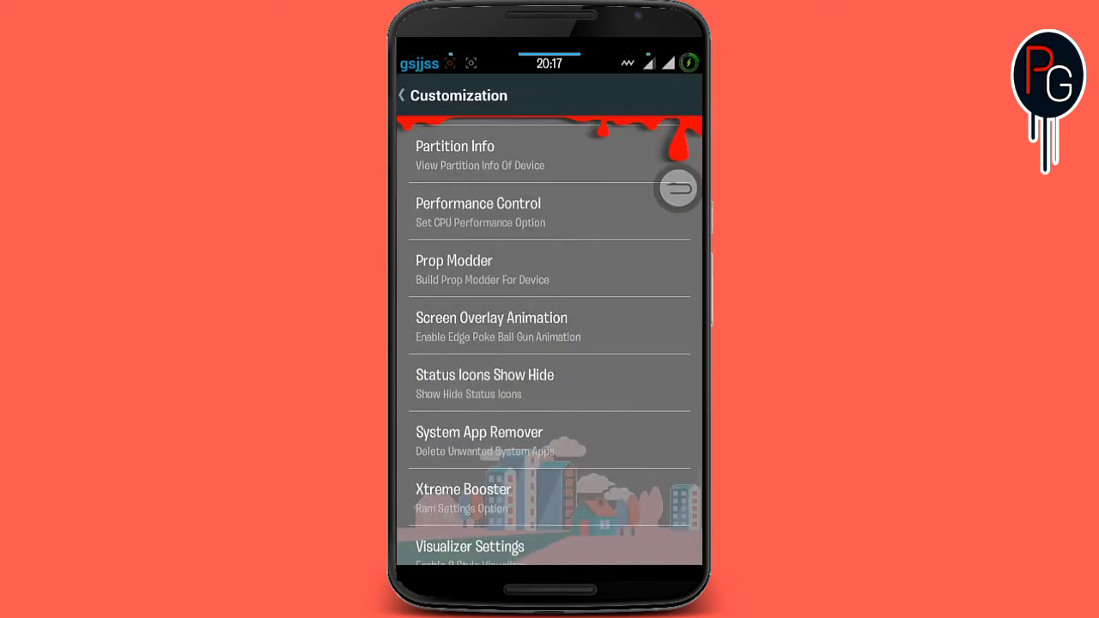
click(484, 382)
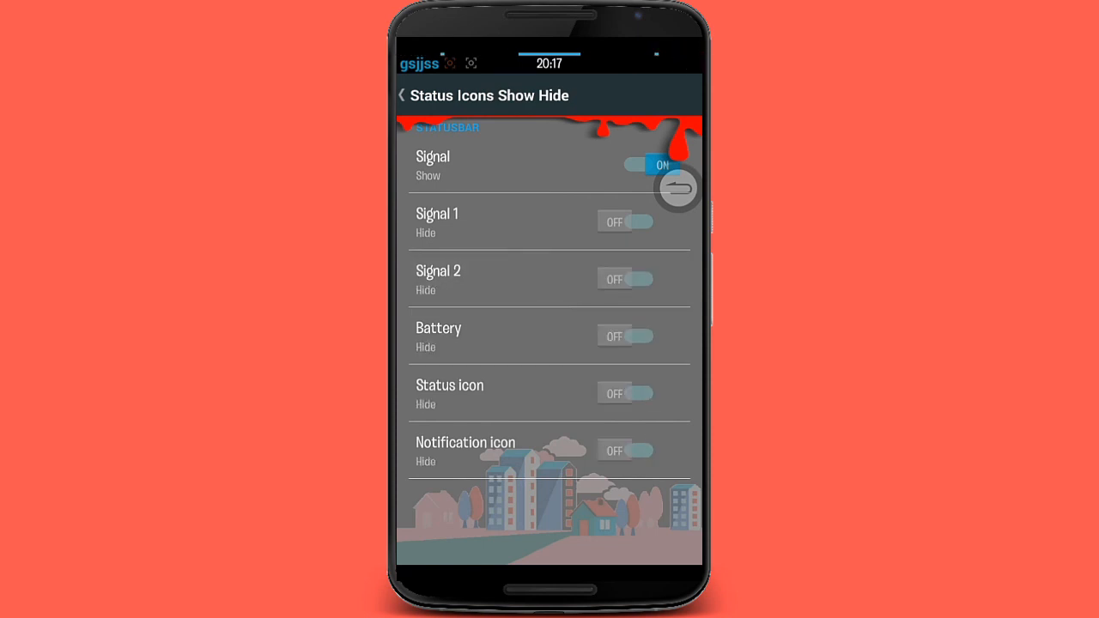
click(625, 165)
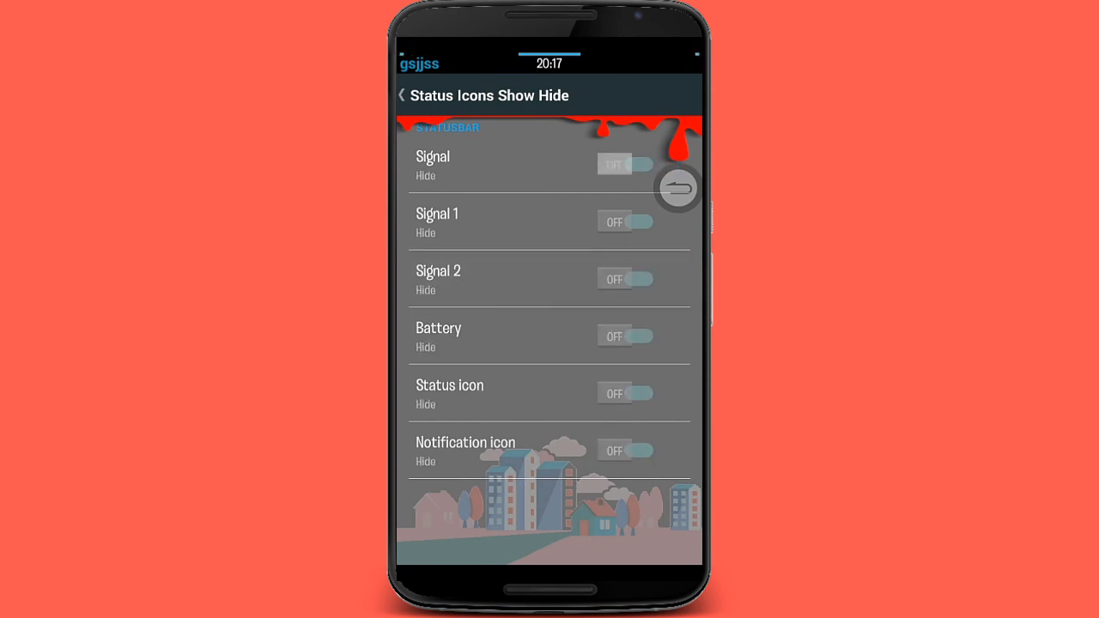